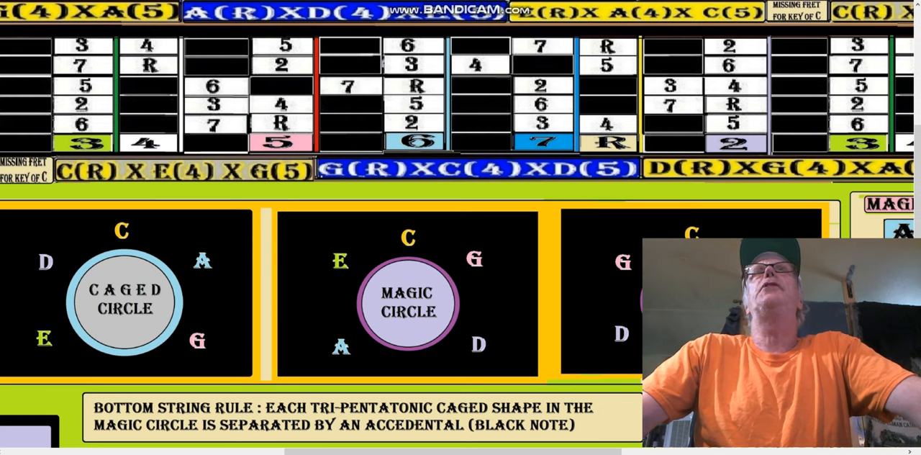
mouse_move(572, 162)
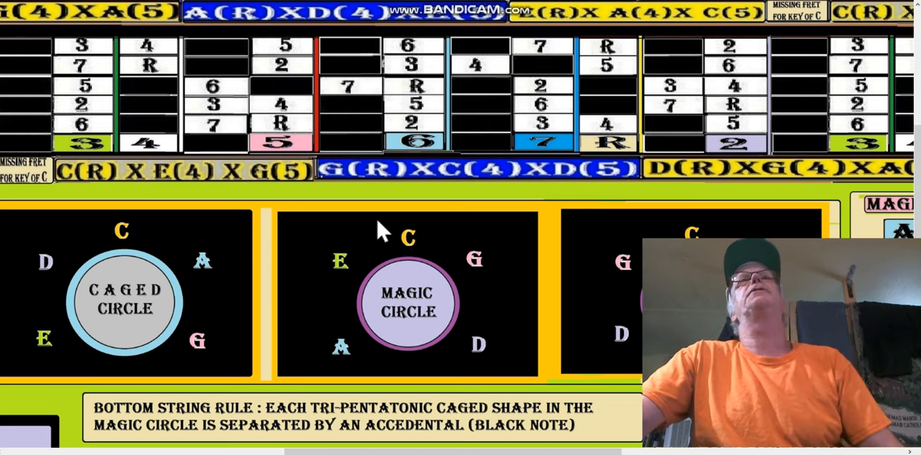
scroll("down", 3)
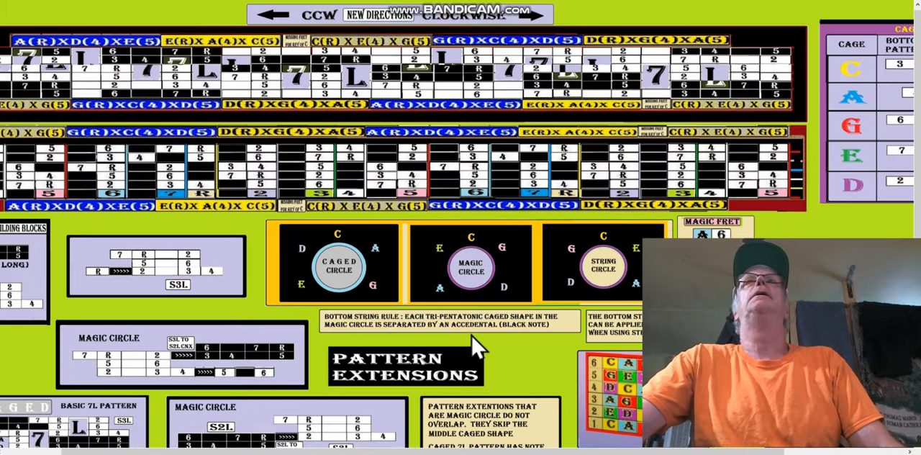
scroll("down", 3)
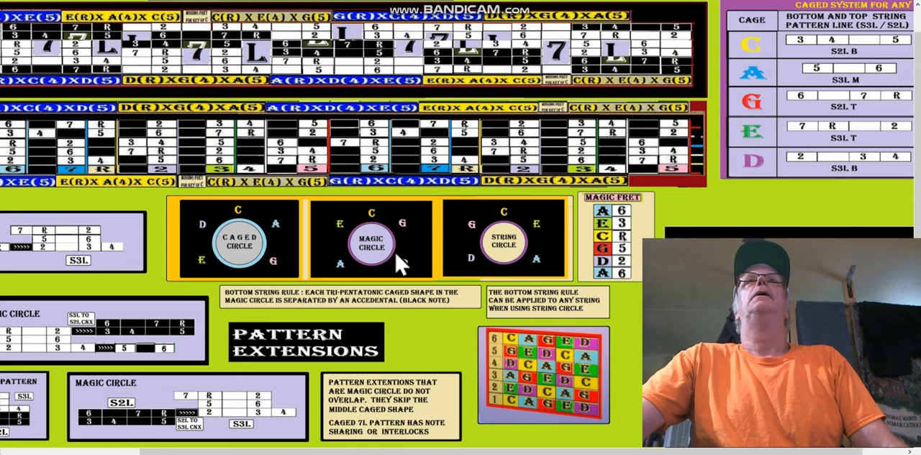
scroll("down", 3)
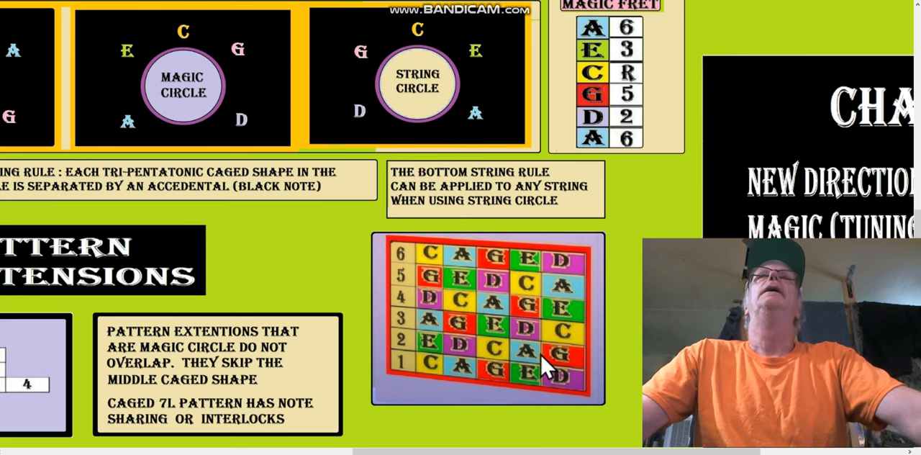
mouse_move(528, 86)
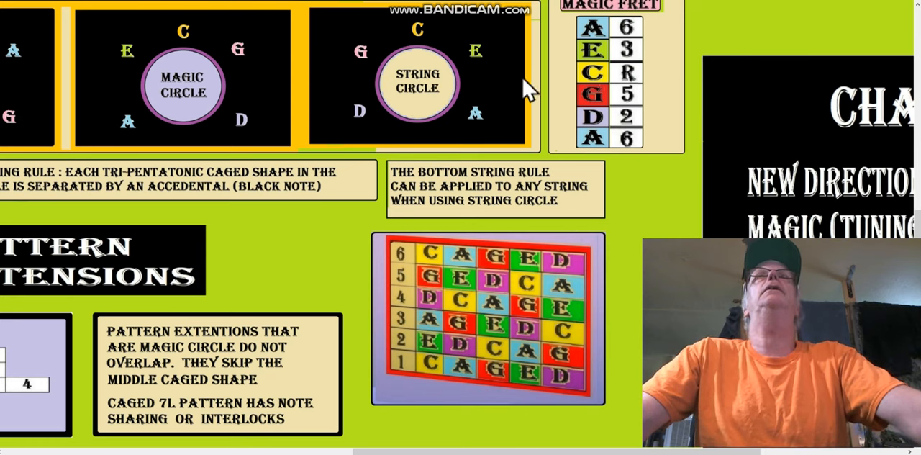
mouse_move(457, 83)
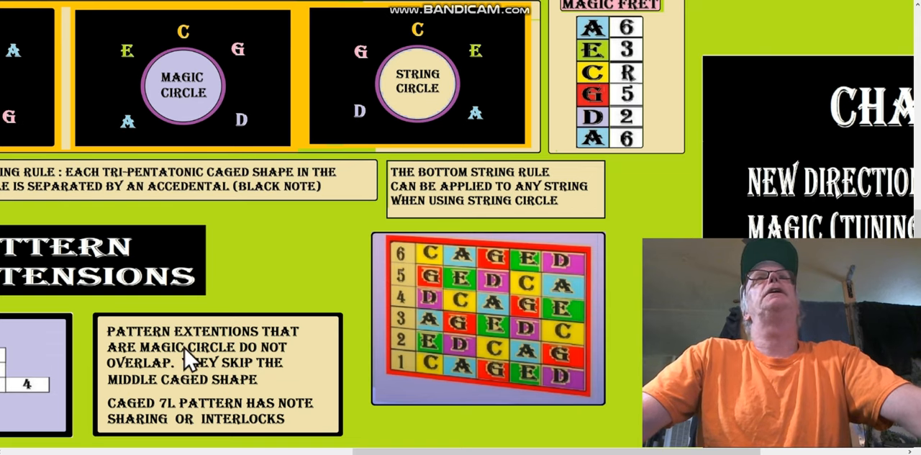
mouse_move(244, 375)
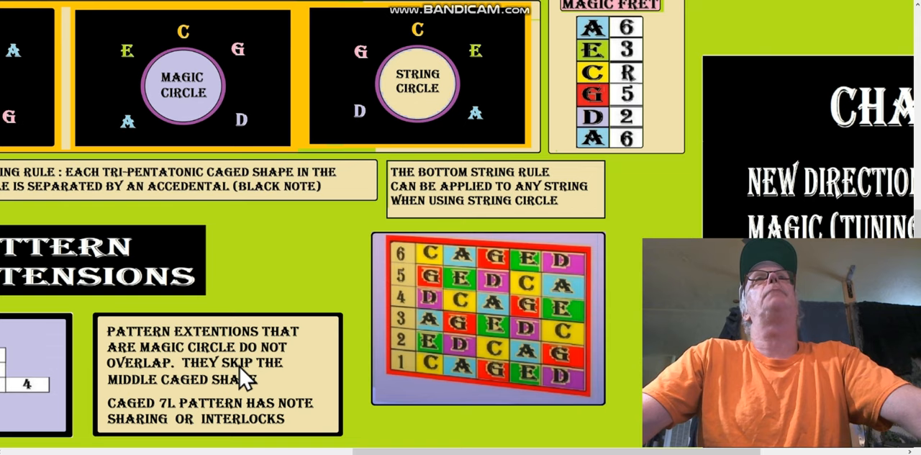
mouse_move(162, 417)
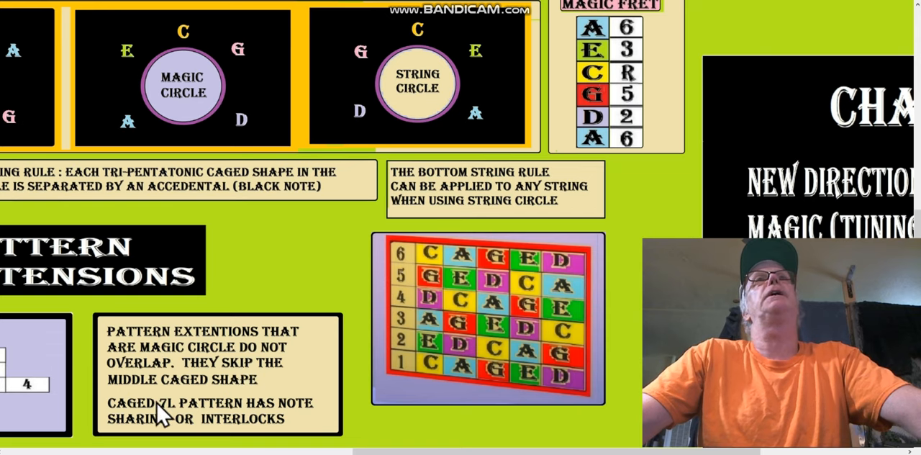
mouse_move(161, 385)
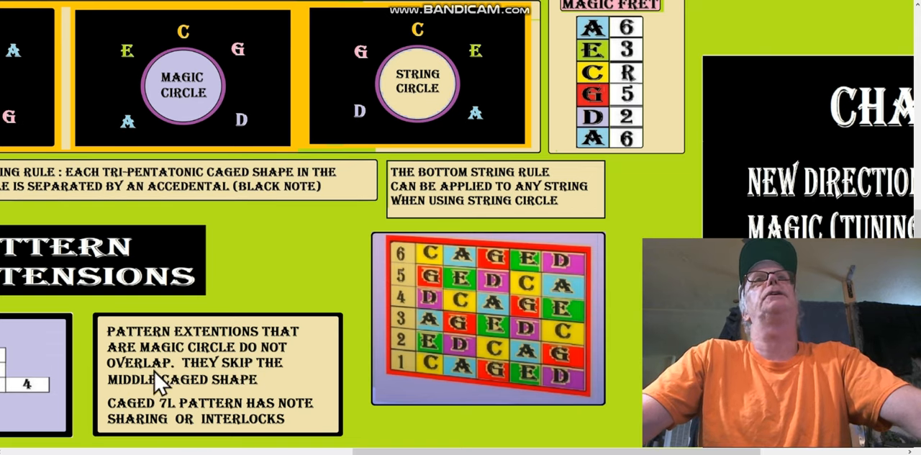
mouse_move(59, 367)
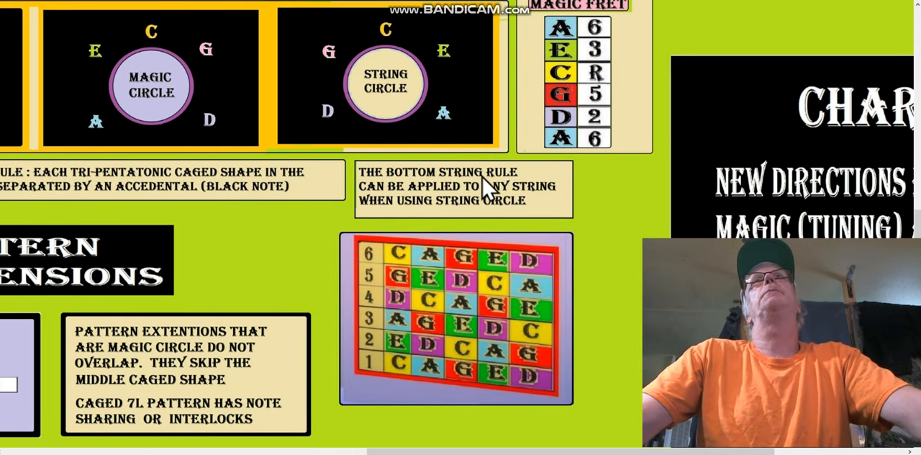
mouse_move(437, 220)
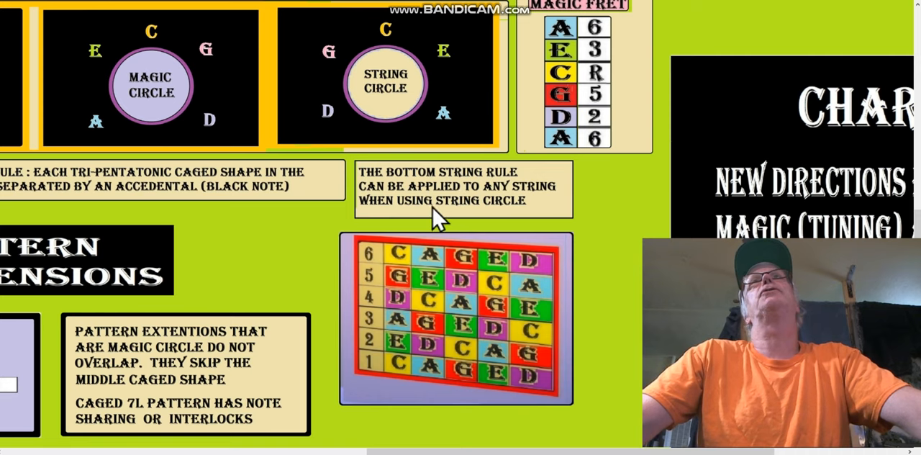
mouse_move(520, 219)
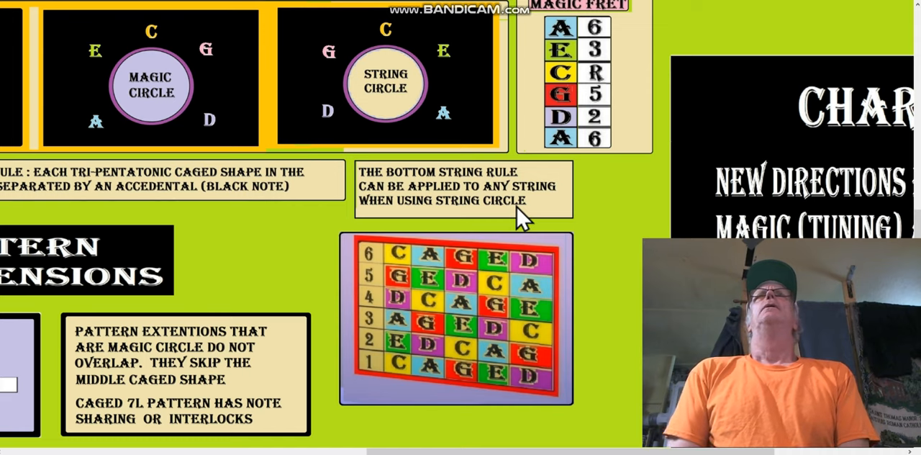
mouse_move(251, 140)
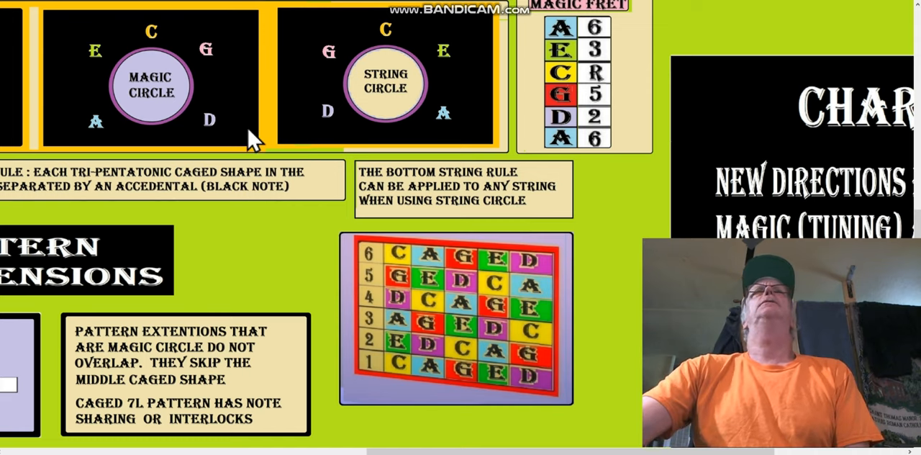
scroll("up", 3)
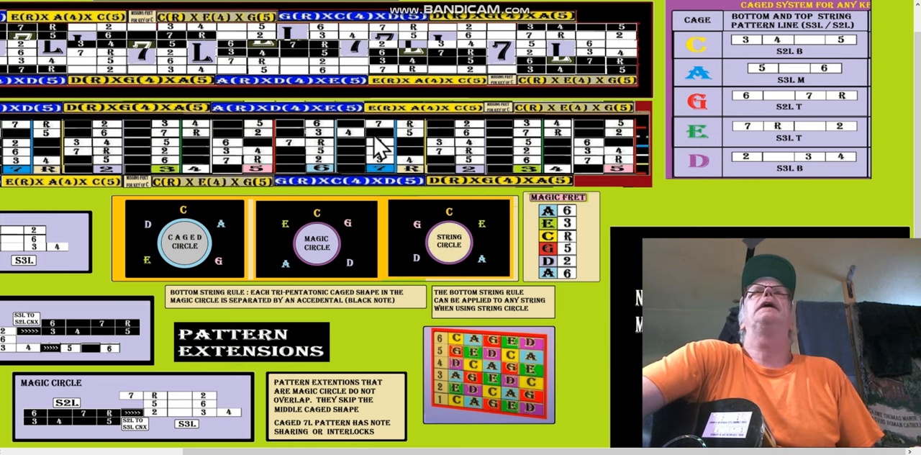
mouse_move(302, 184)
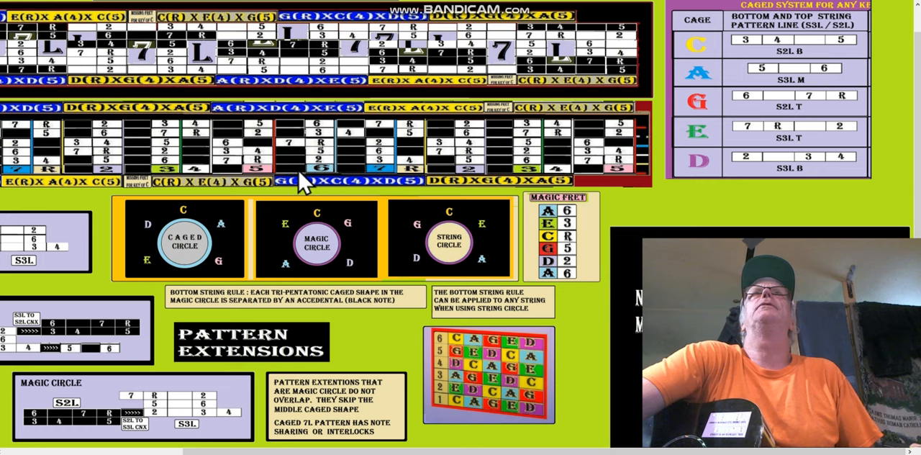
mouse_move(346, 194)
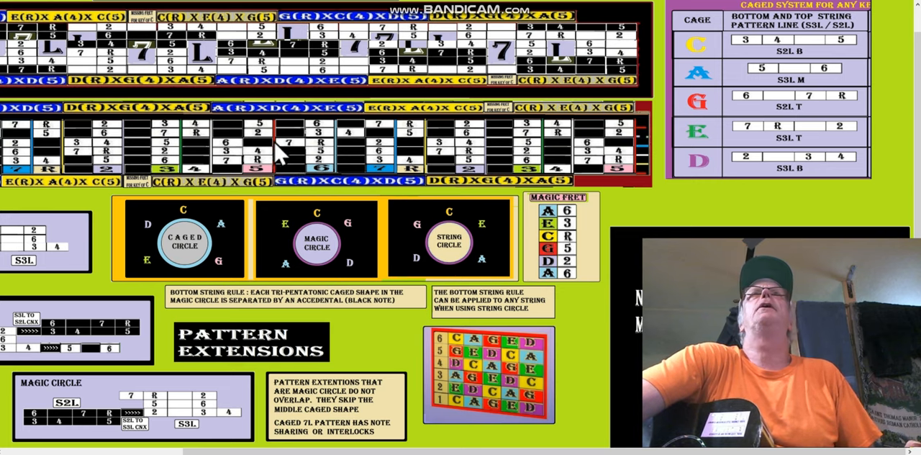
mouse_move(316, 129)
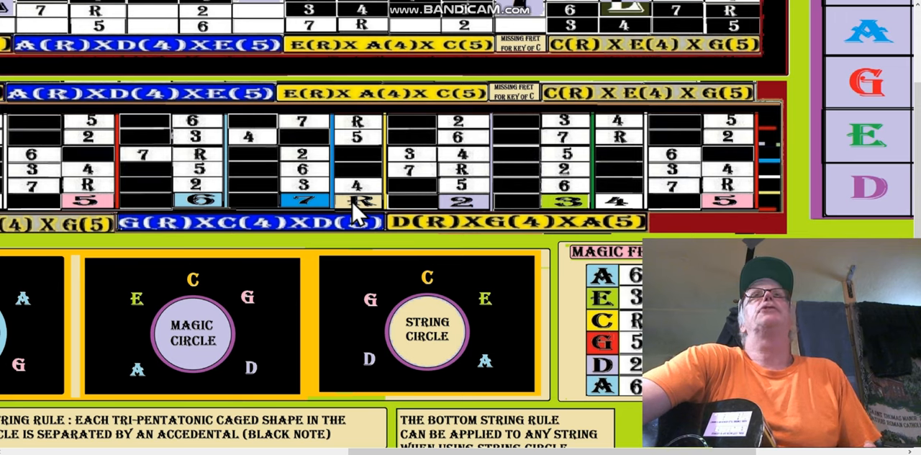
mouse_move(302, 219)
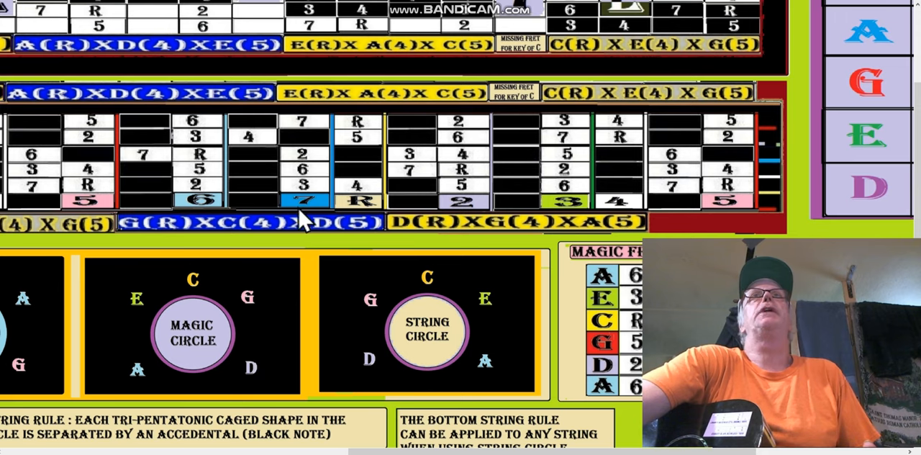
mouse_move(353, 218)
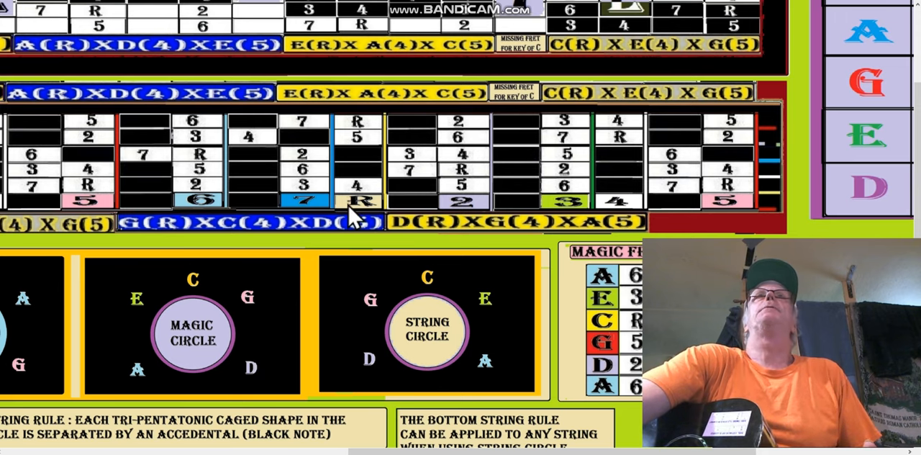
mouse_move(479, 216)
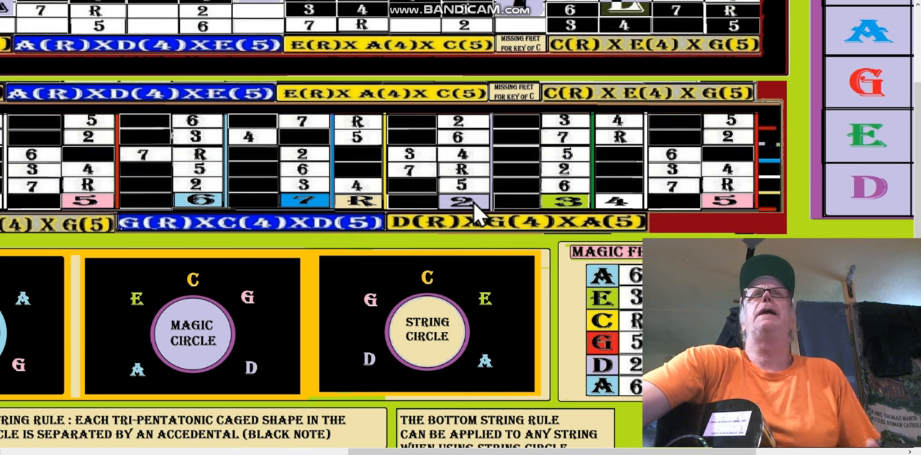
mouse_move(439, 216)
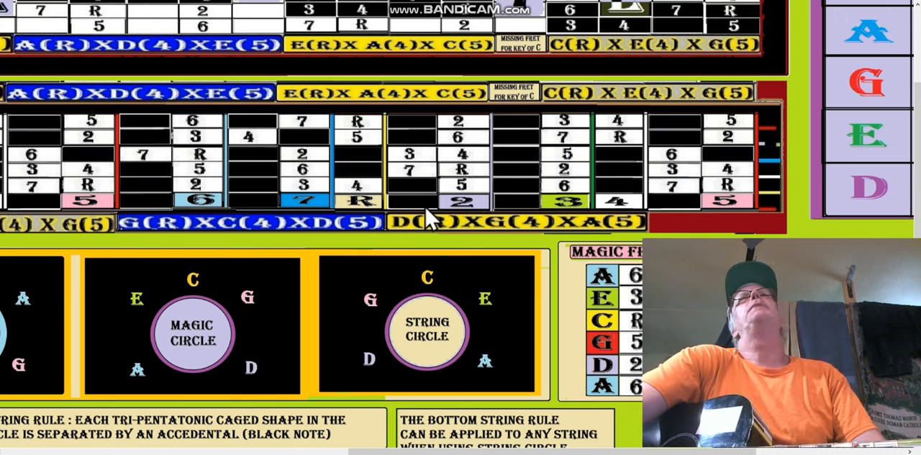
scroll("down", 3)
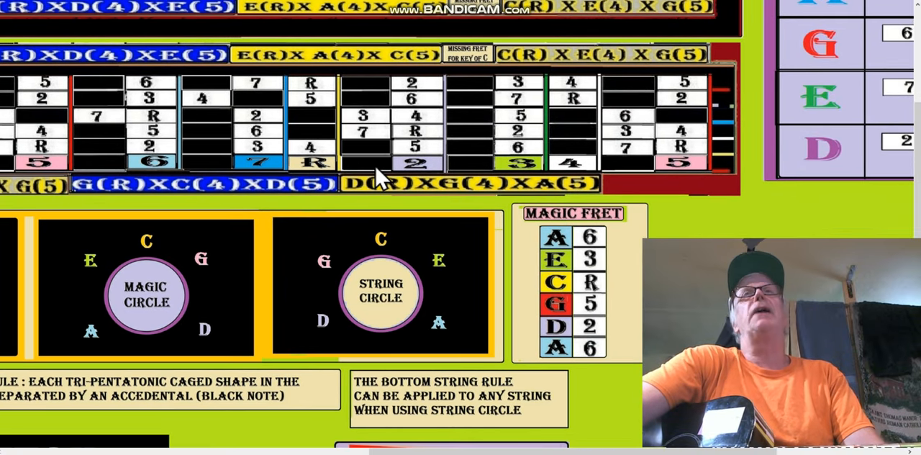
mouse_move(464, 277)
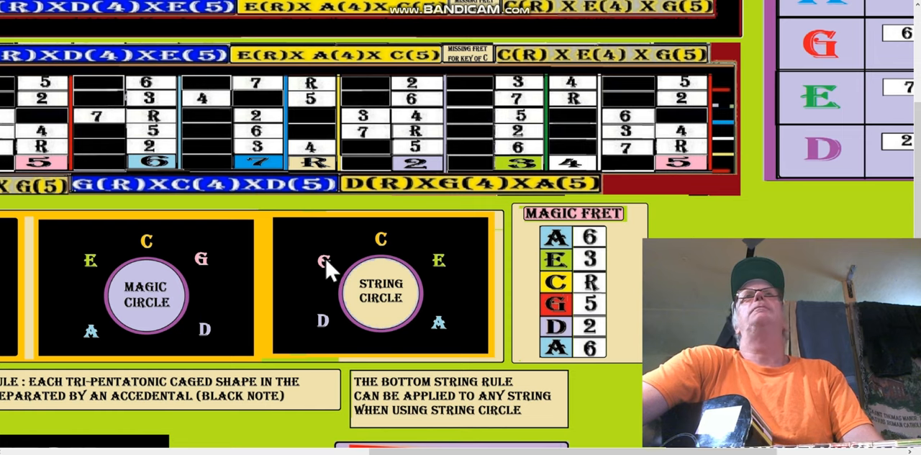
mouse_move(446, 292)
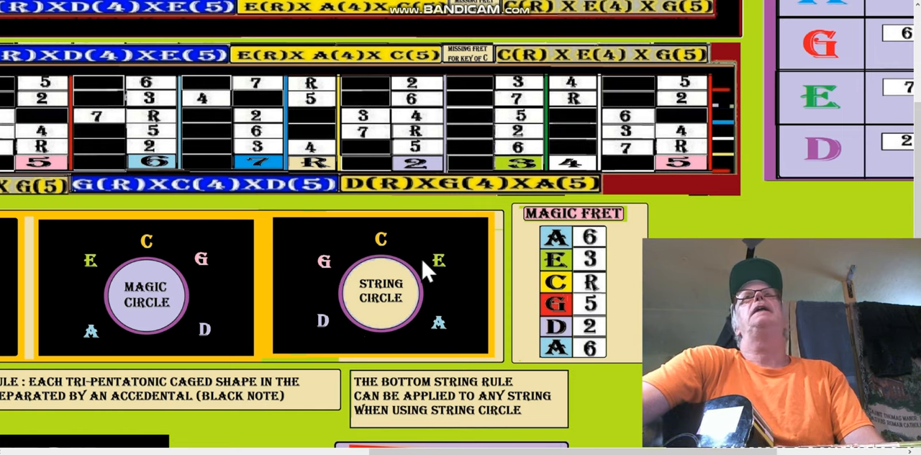
mouse_move(446, 285)
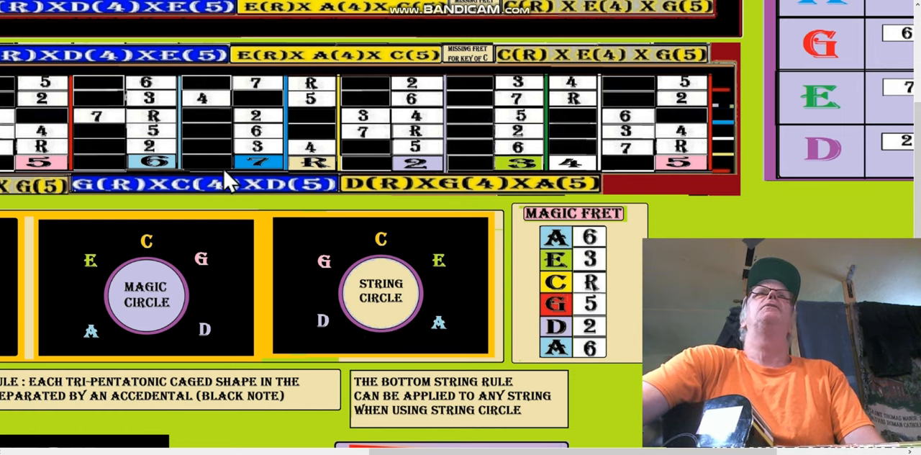
mouse_move(169, 173)
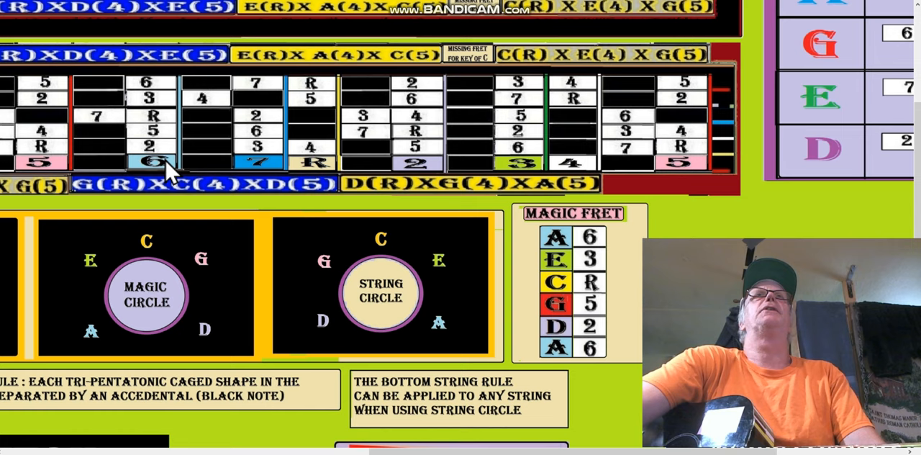
mouse_move(331, 274)
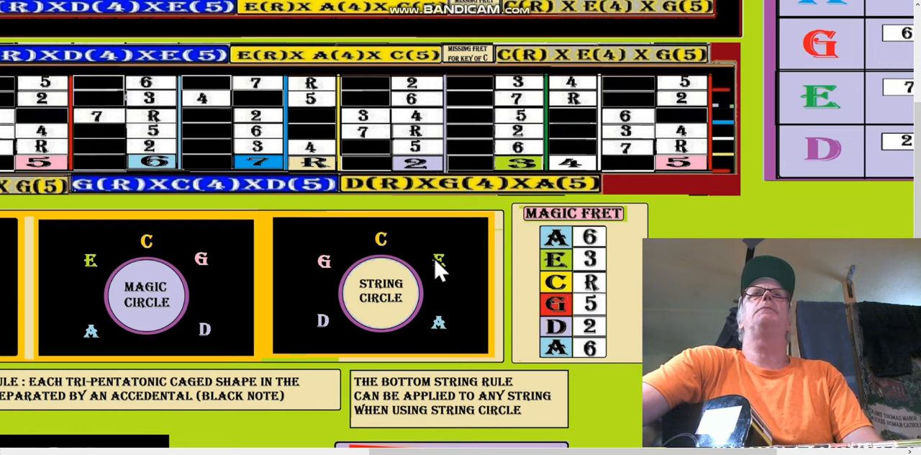
mouse_move(93, 277)
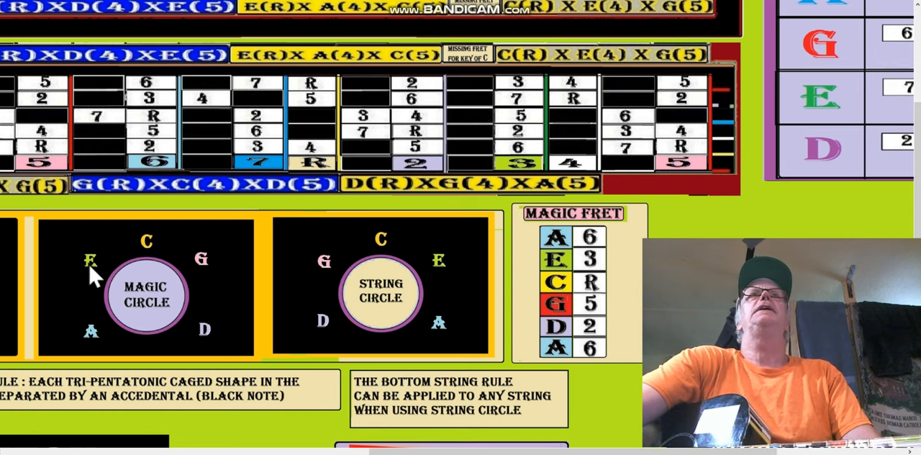
mouse_move(147, 252)
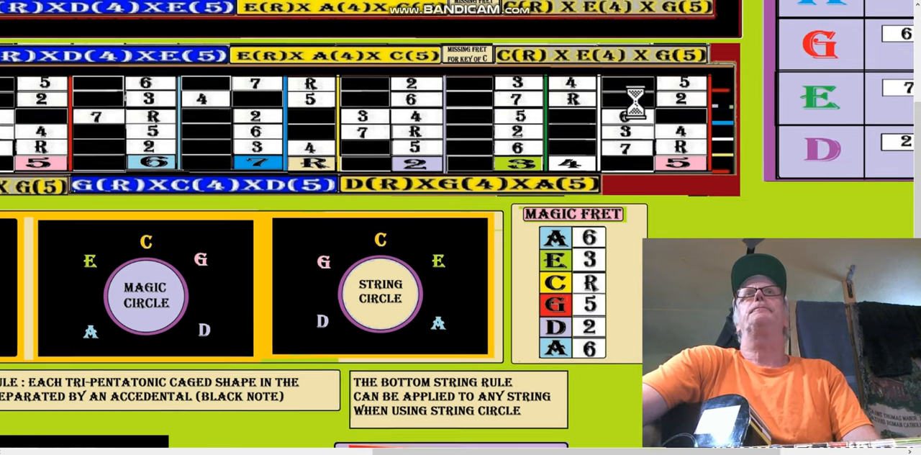
scroll("down", 3)
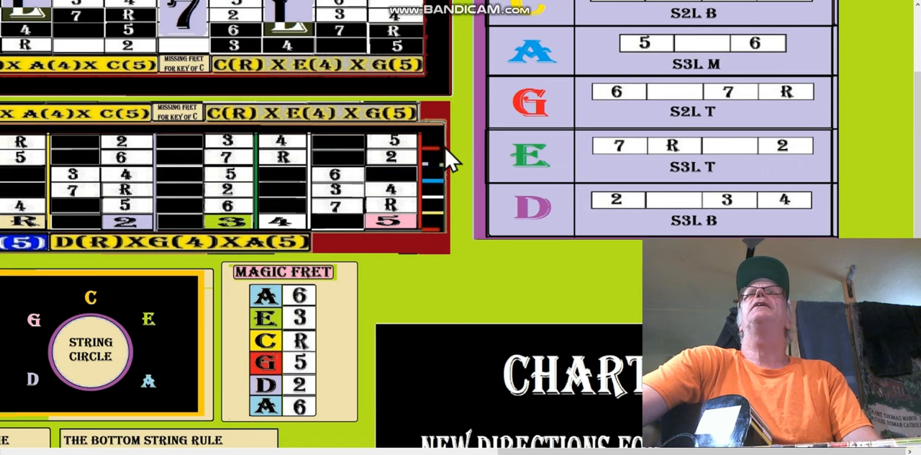
mouse_move(589, 65)
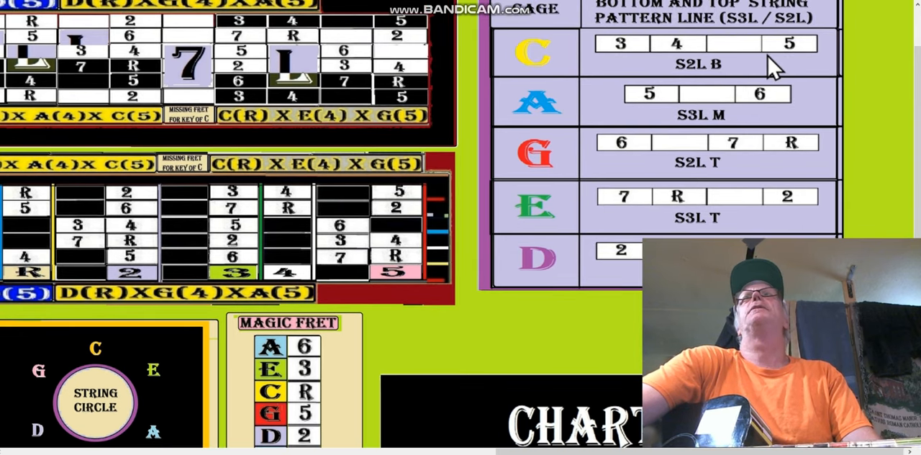
mouse_move(752, 79)
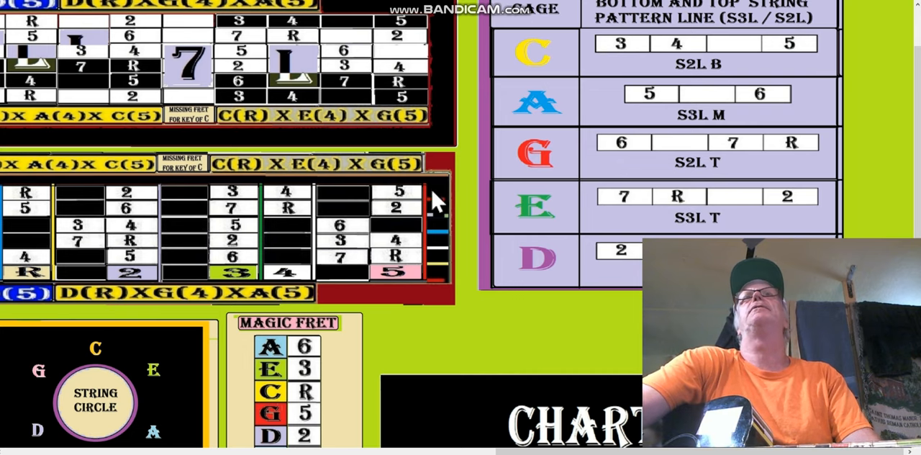
mouse_move(575, 202)
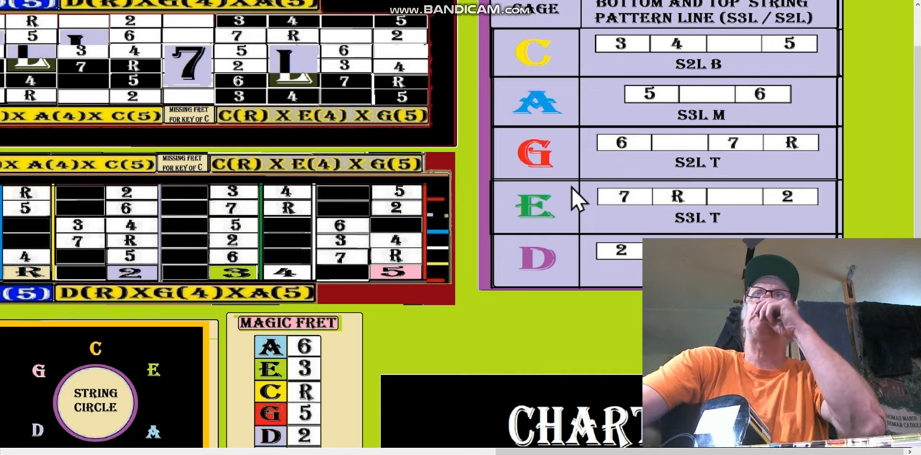
mouse_move(493, 162)
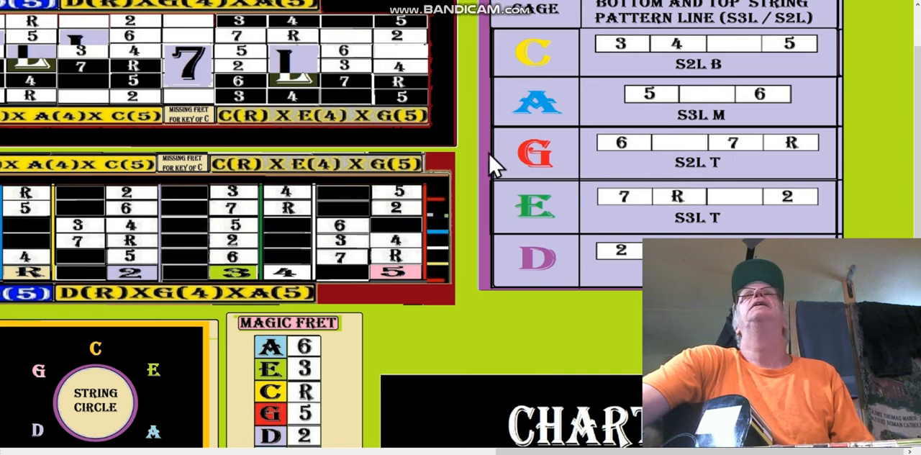
scroll("down", 3)
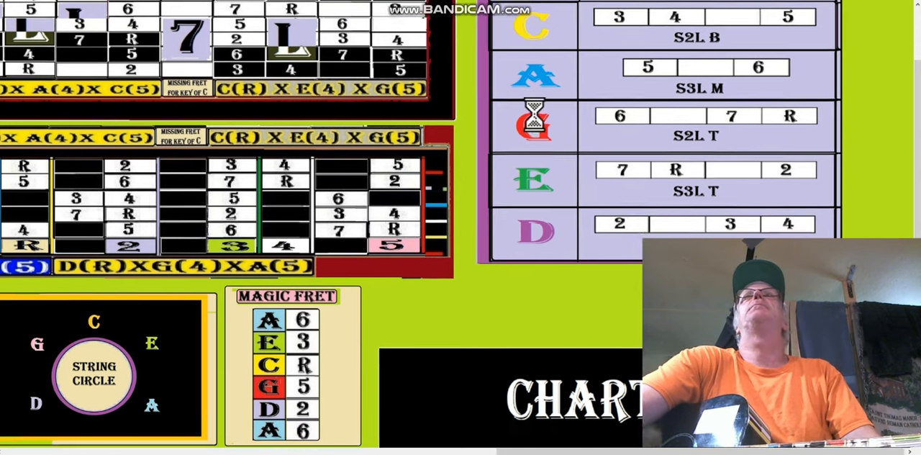
scroll("down", 3)
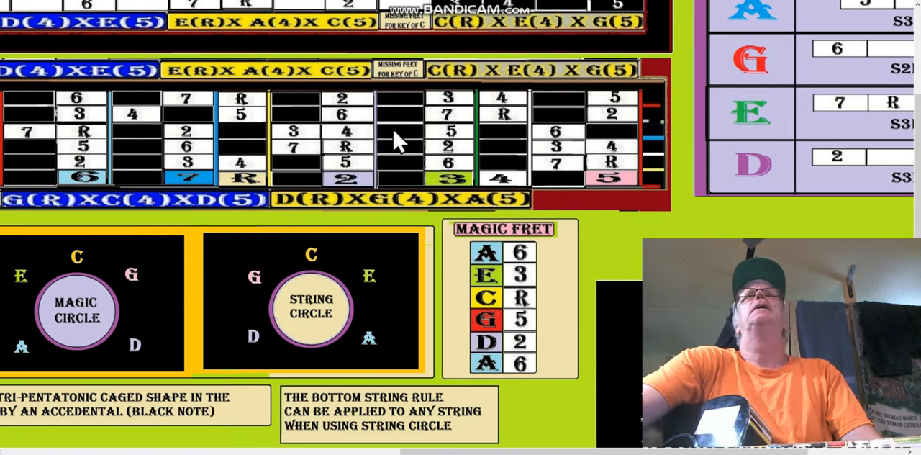
mouse_move(378, 241)
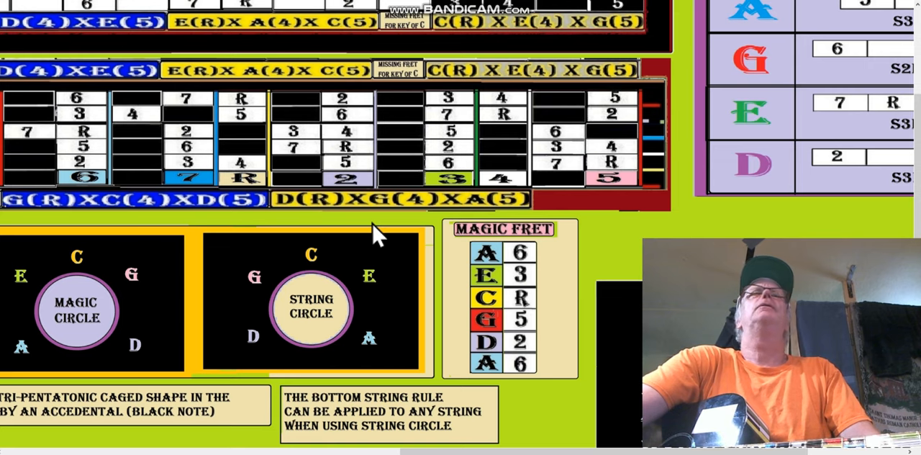
mouse_move(302, 194)
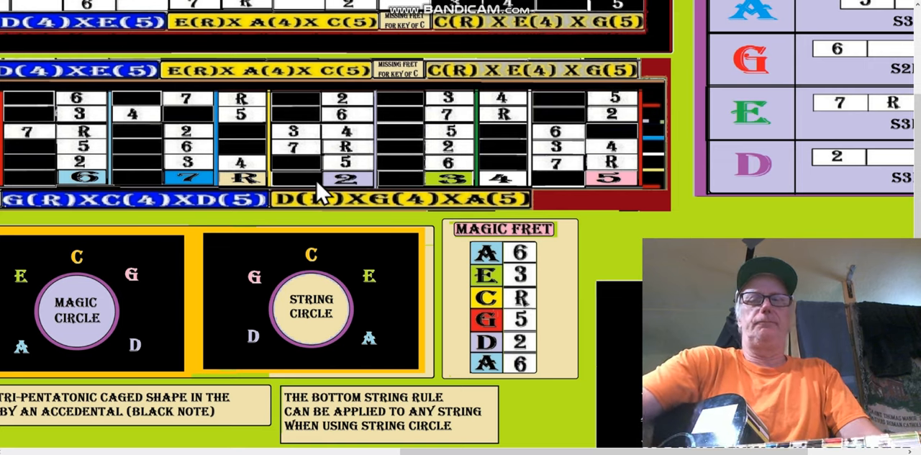
mouse_move(193, 148)
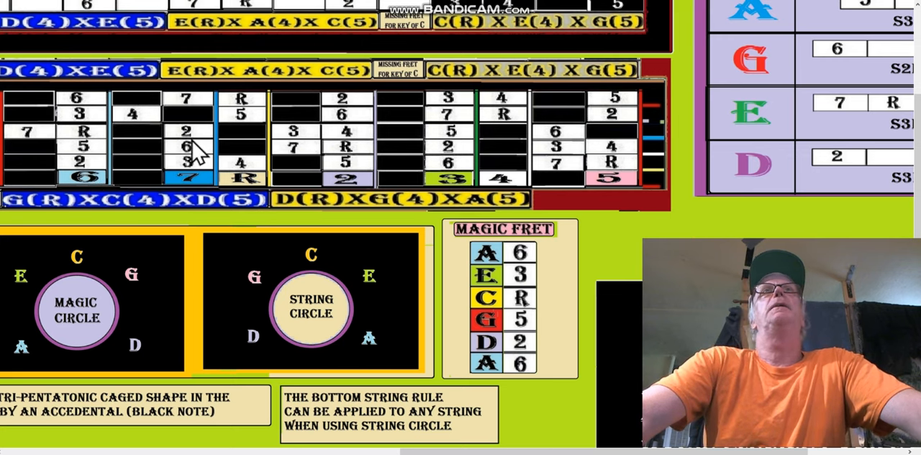
mouse_move(262, 291)
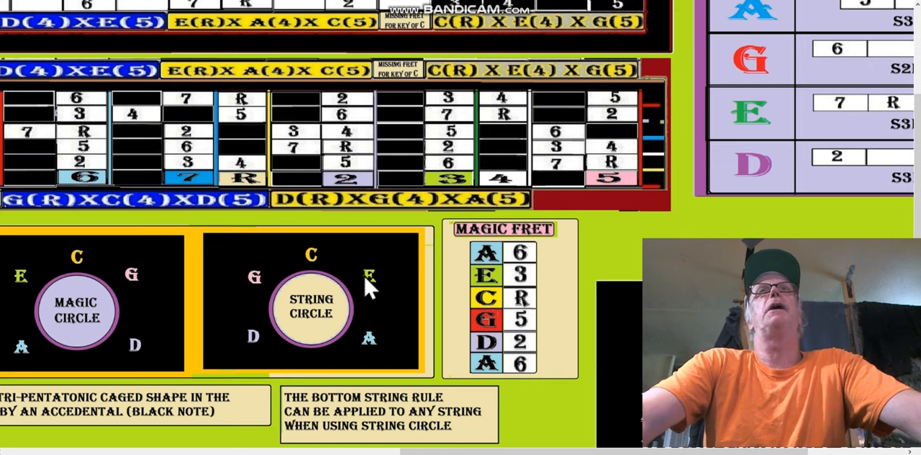
mouse_move(209, 158)
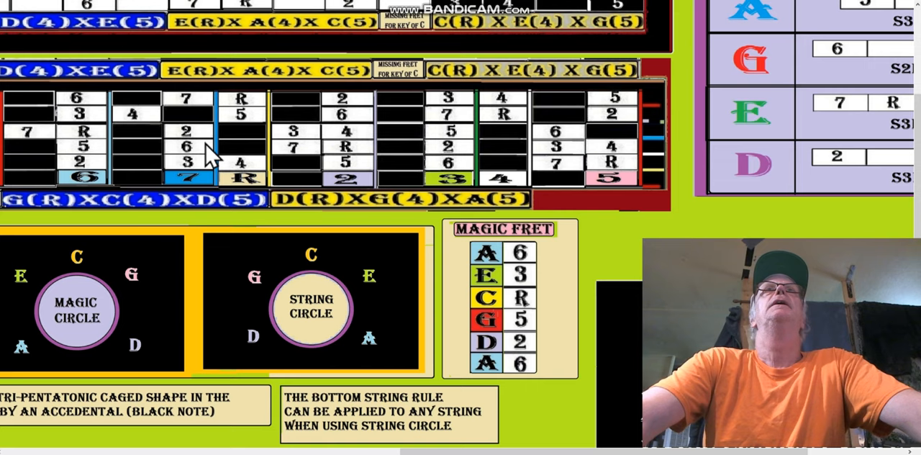
mouse_move(349, 154)
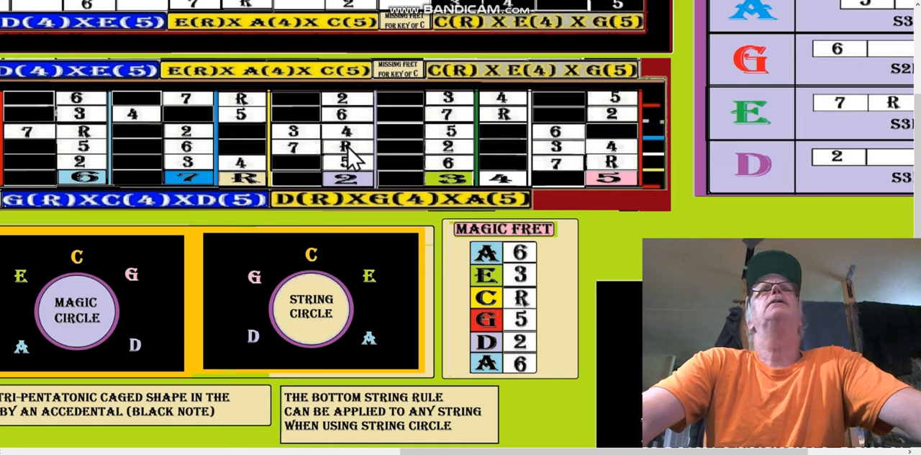
mouse_move(345, 151)
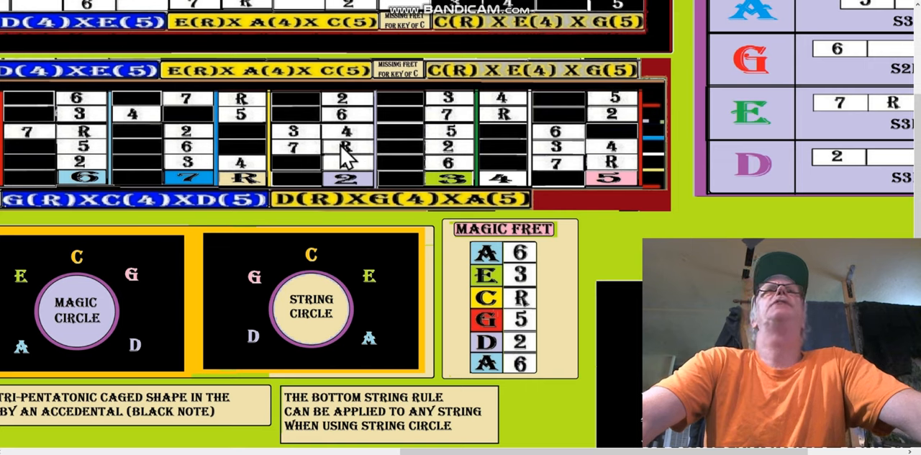
mouse_move(306, 140)
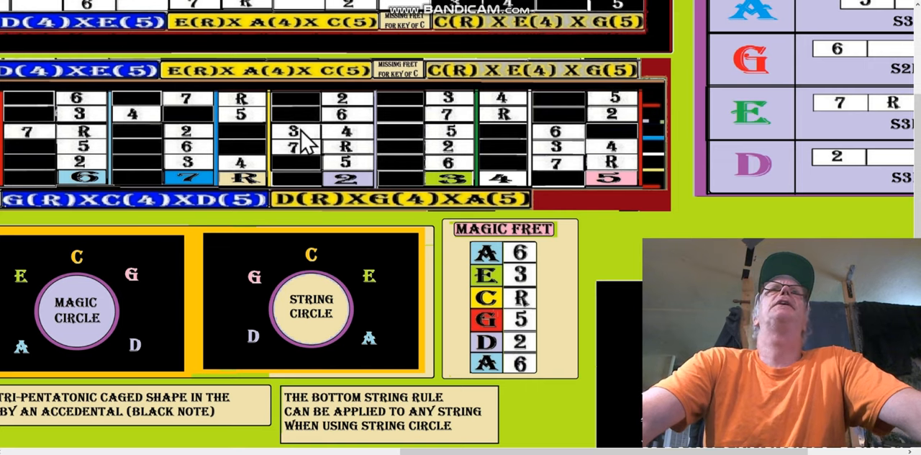
mouse_move(256, 191)
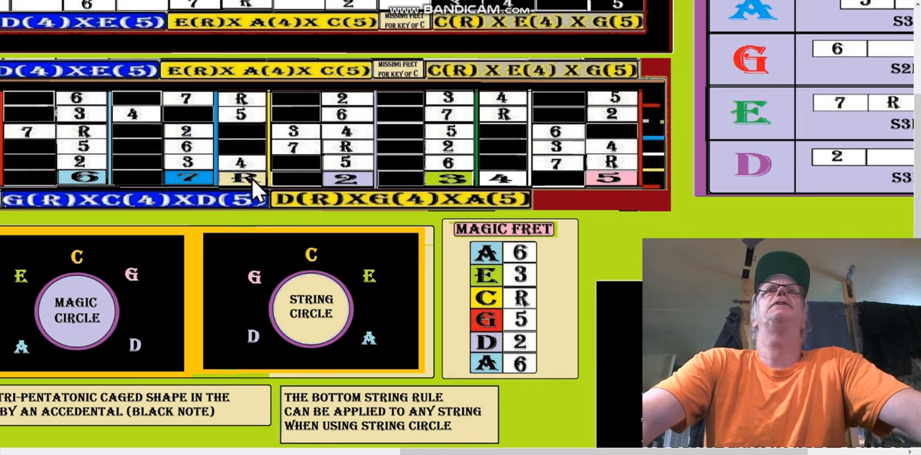
mouse_move(345, 155)
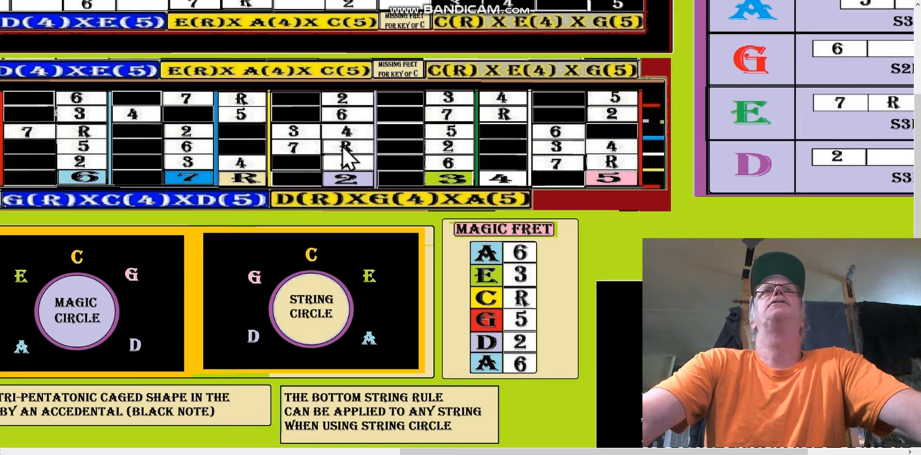
mouse_move(284, 144)
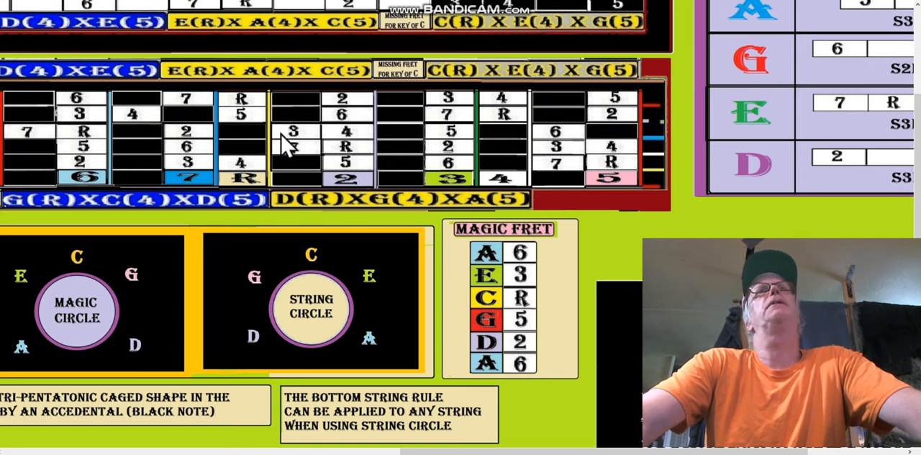
mouse_move(294, 136)
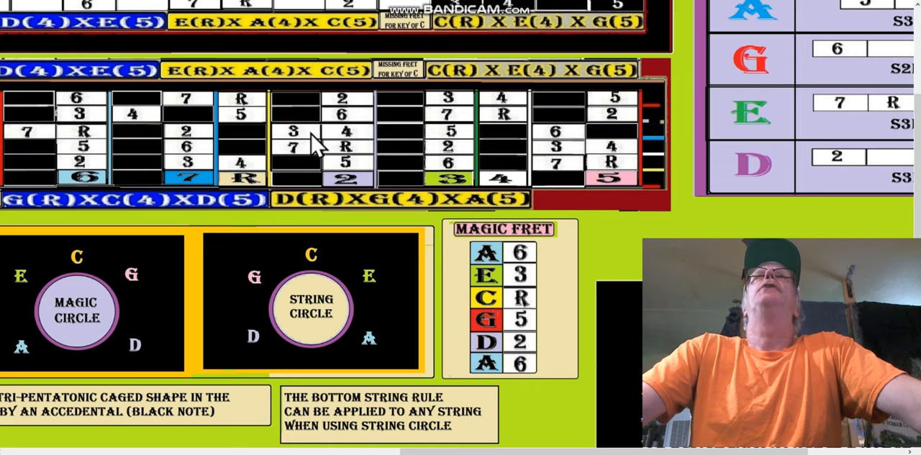
mouse_move(198, 159)
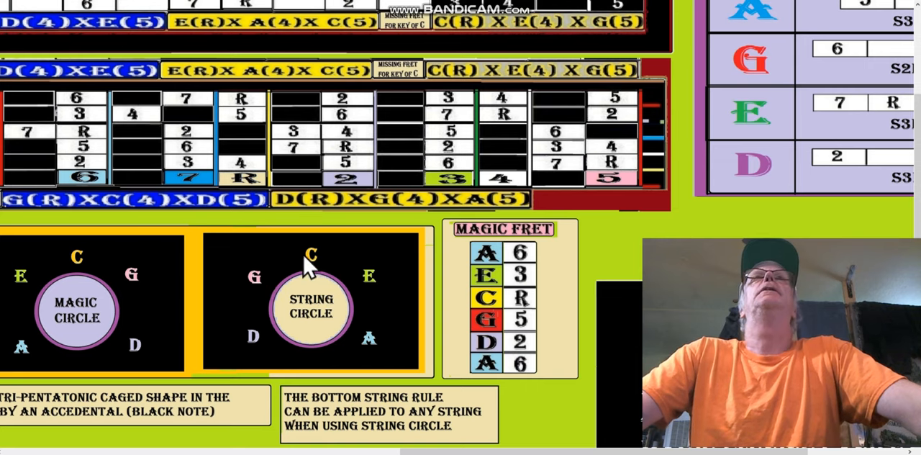
mouse_move(220, 137)
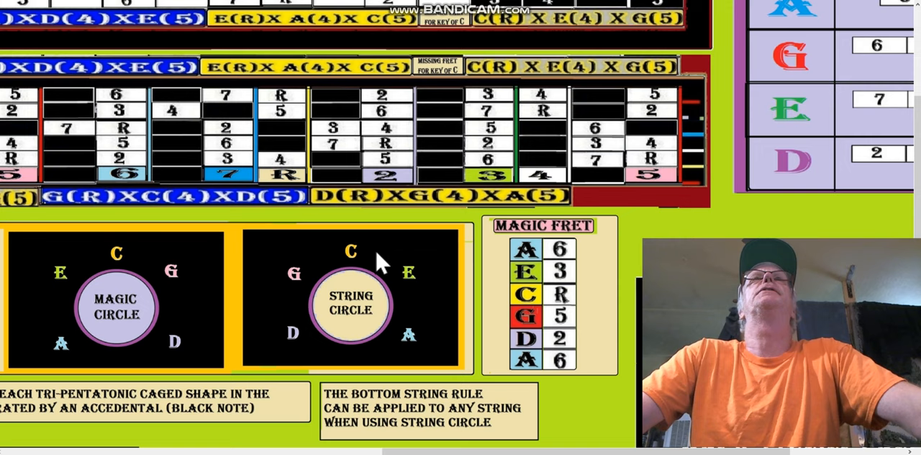
mouse_move(349, 169)
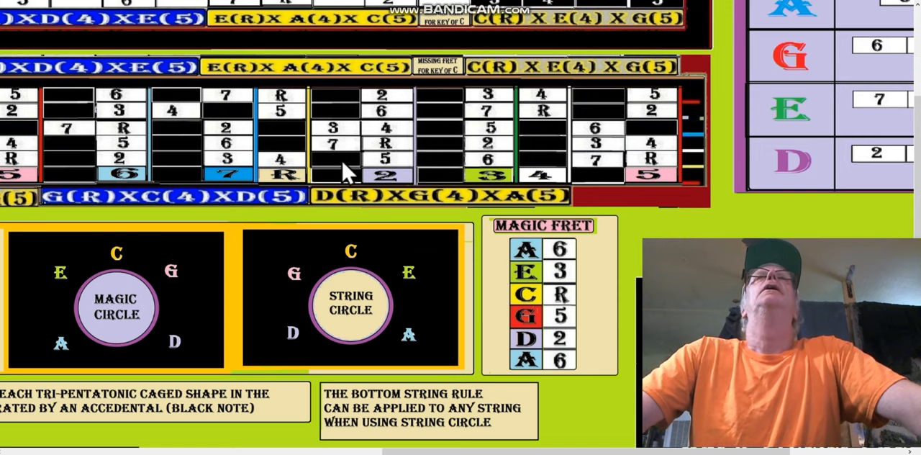
mouse_move(122, 267)
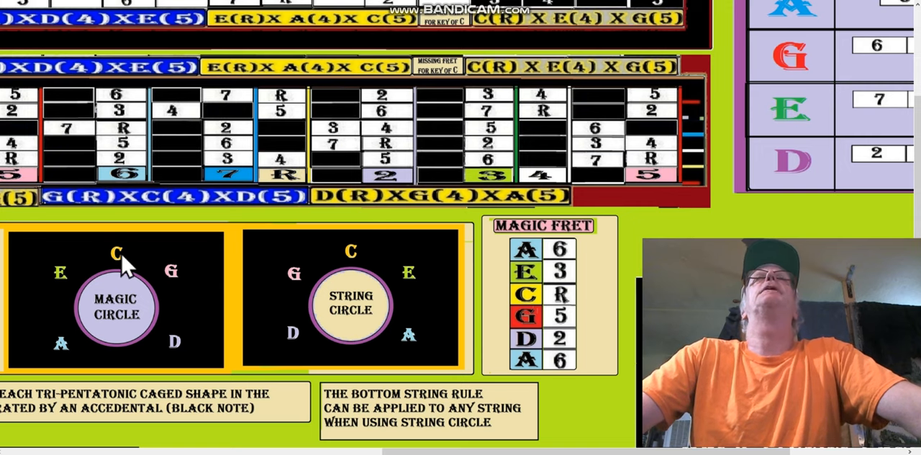
mouse_move(400, 141)
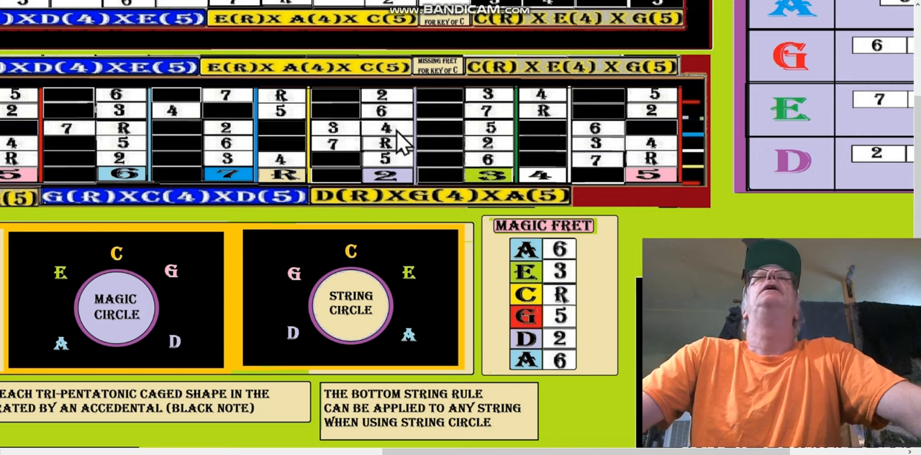
mouse_move(382, 147)
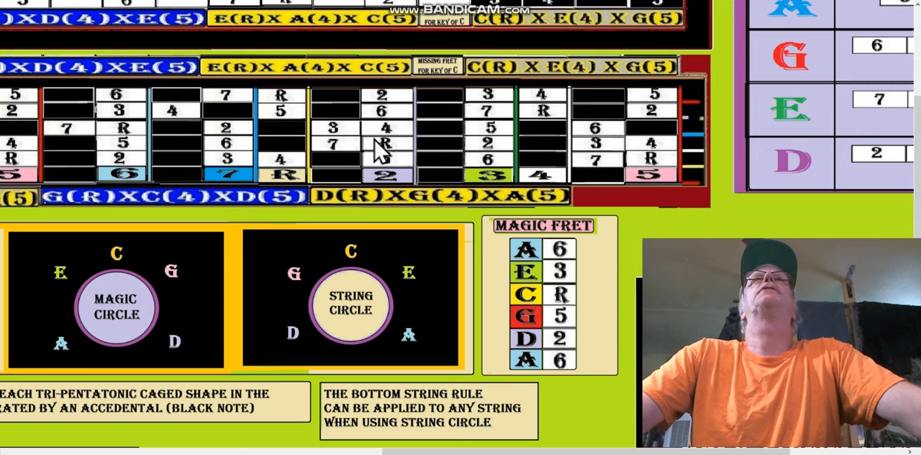
mouse_move(229, 136)
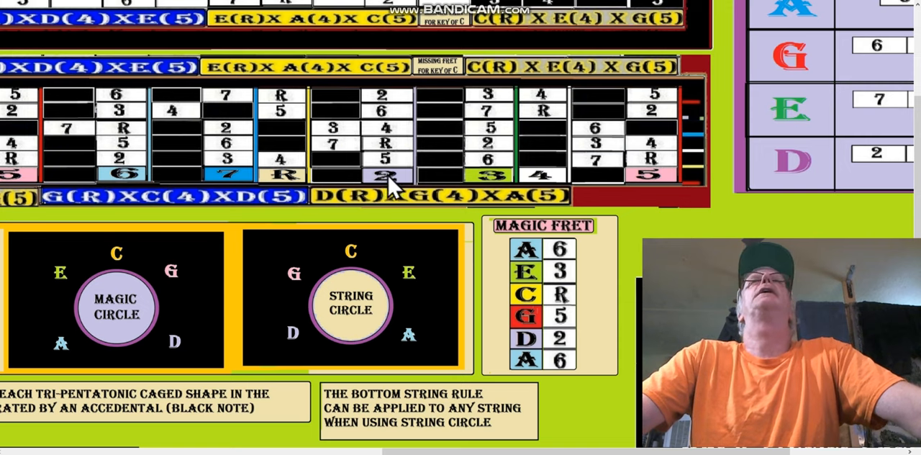
mouse_move(529, 191)
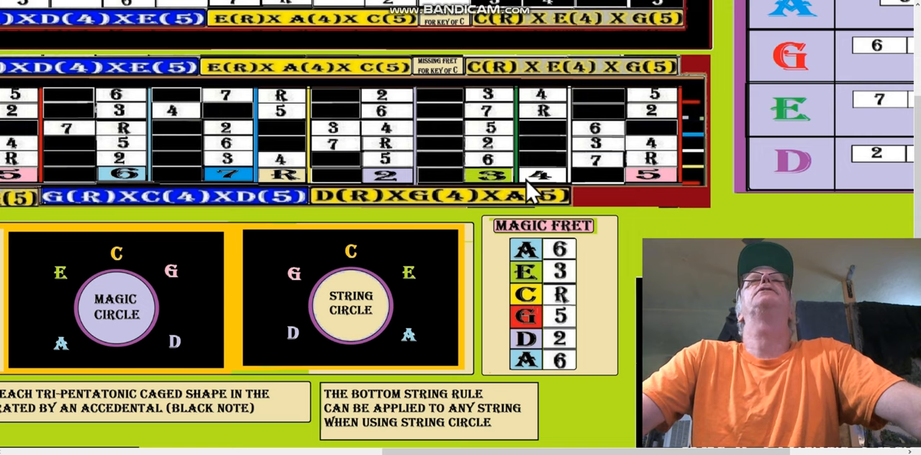
mouse_move(128, 272)
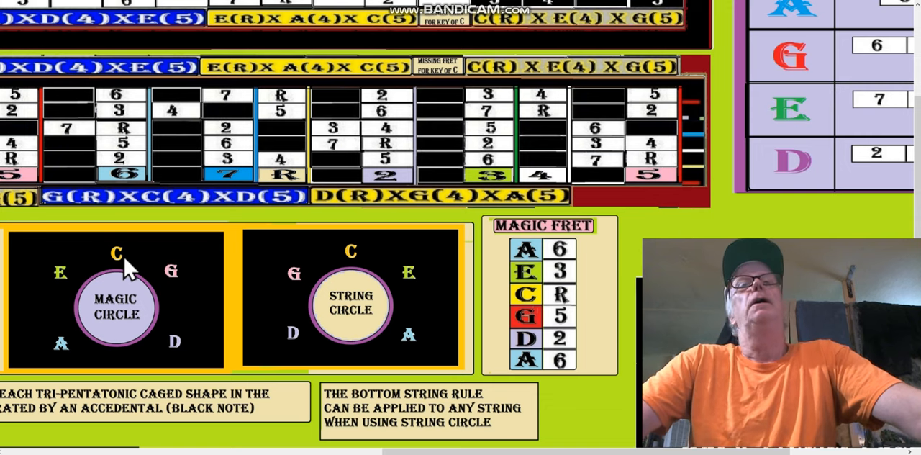
mouse_move(324, 133)
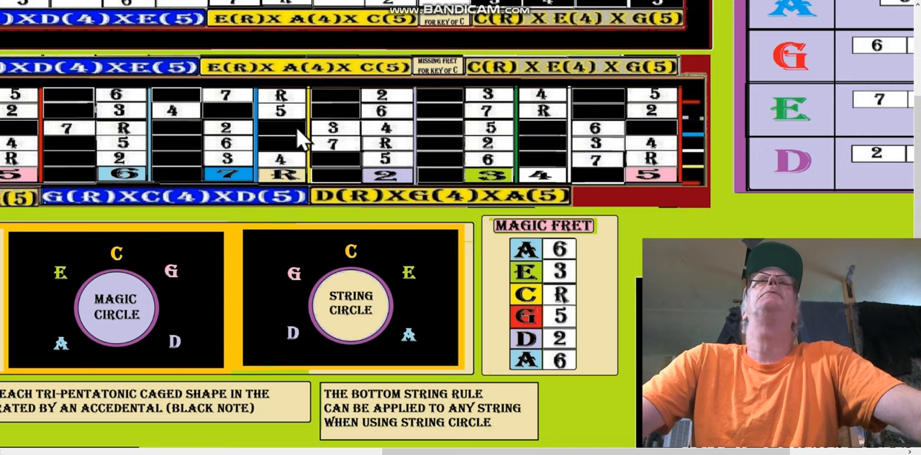
mouse_move(389, 151)
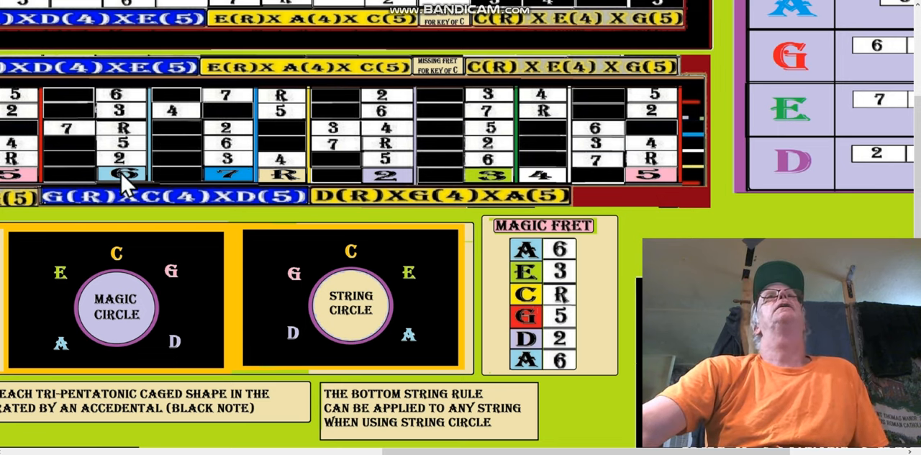
mouse_move(234, 180)
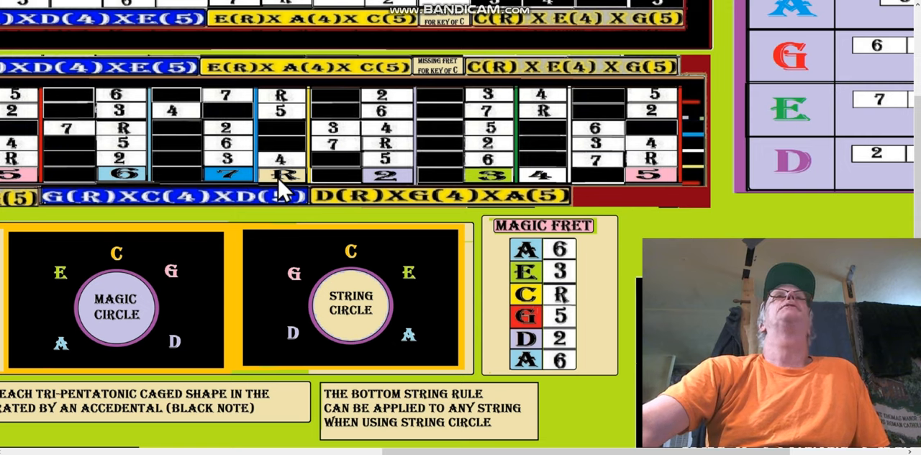
mouse_move(129, 187)
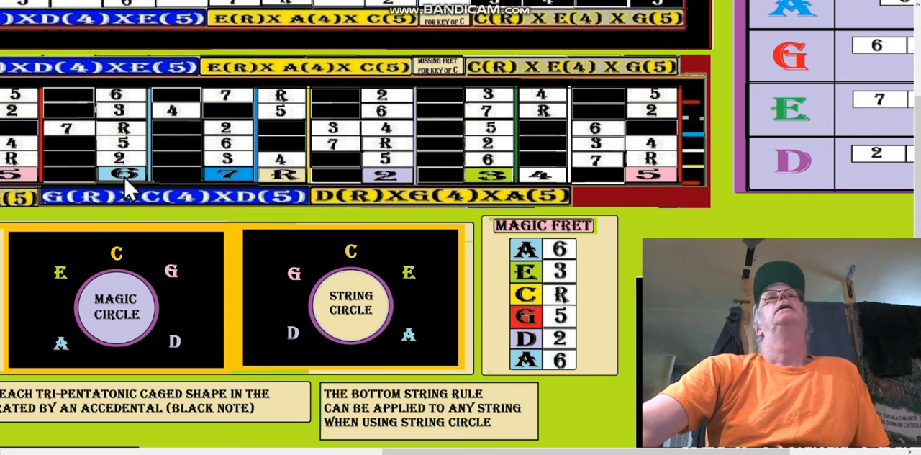
mouse_move(288, 183)
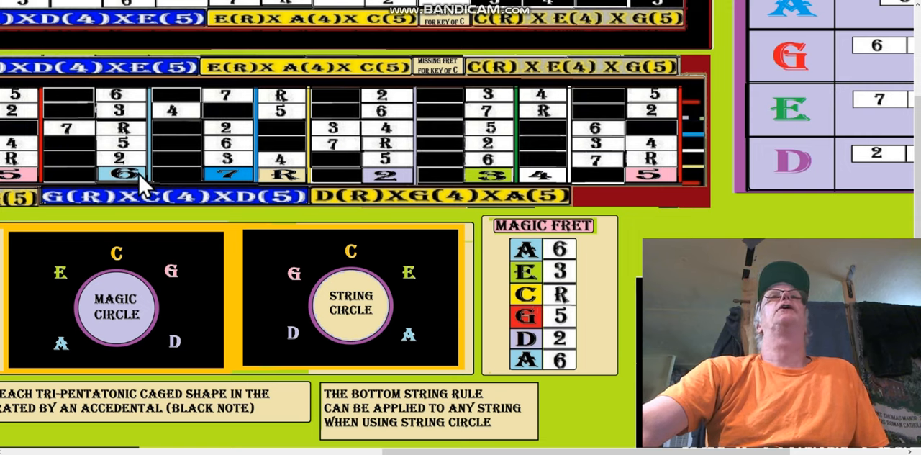
mouse_move(349, 270)
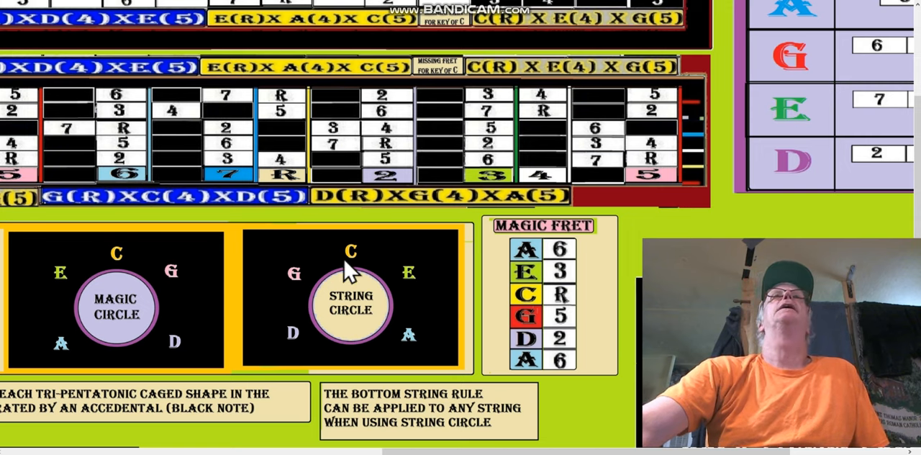
mouse_move(136, 191)
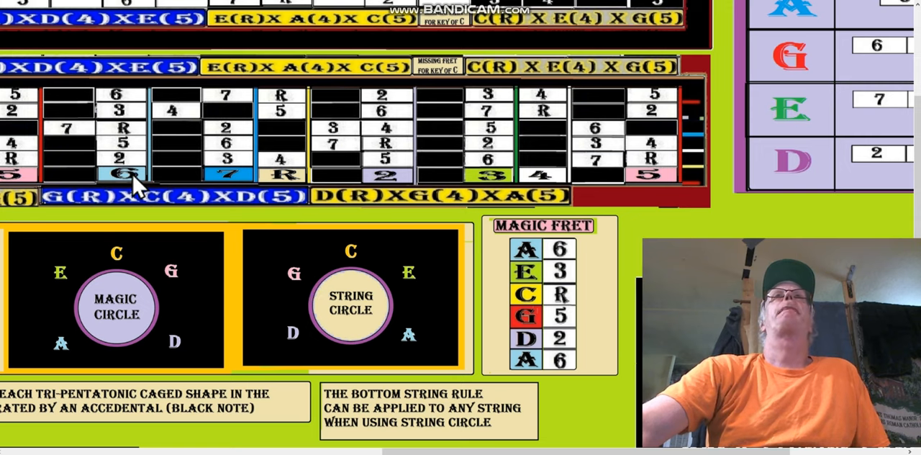
mouse_move(299, 287)
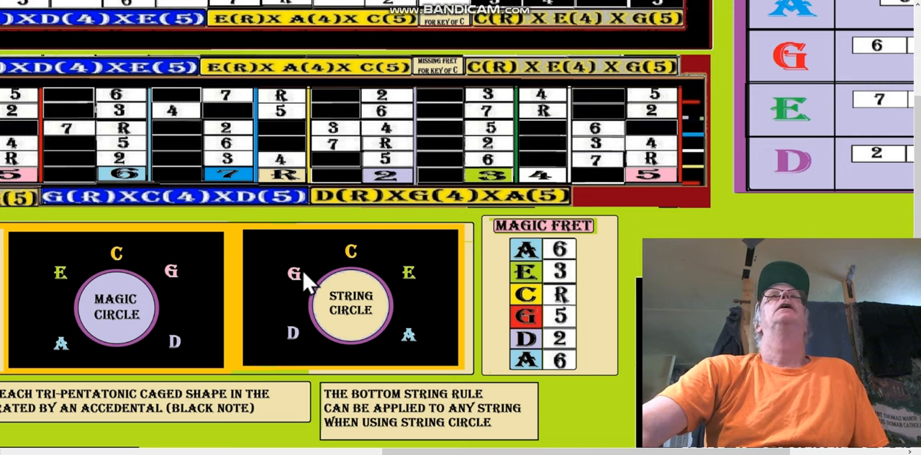
mouse_move(349, 277)
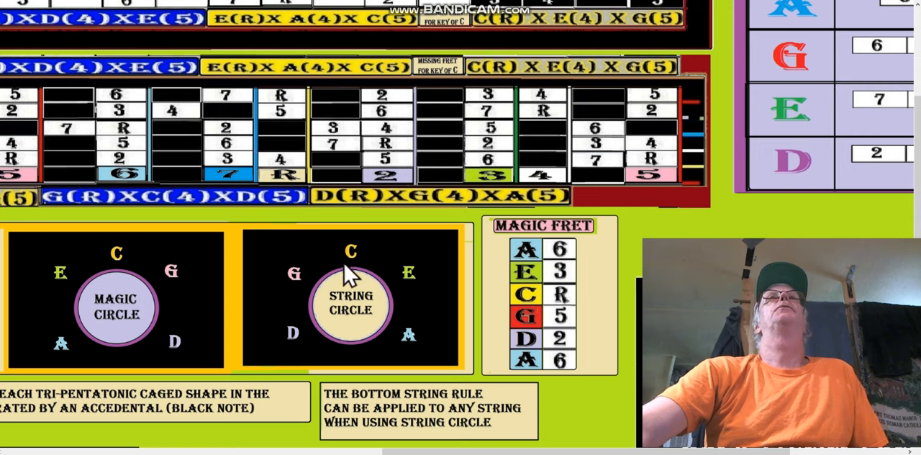
mouse_move(256, 68)
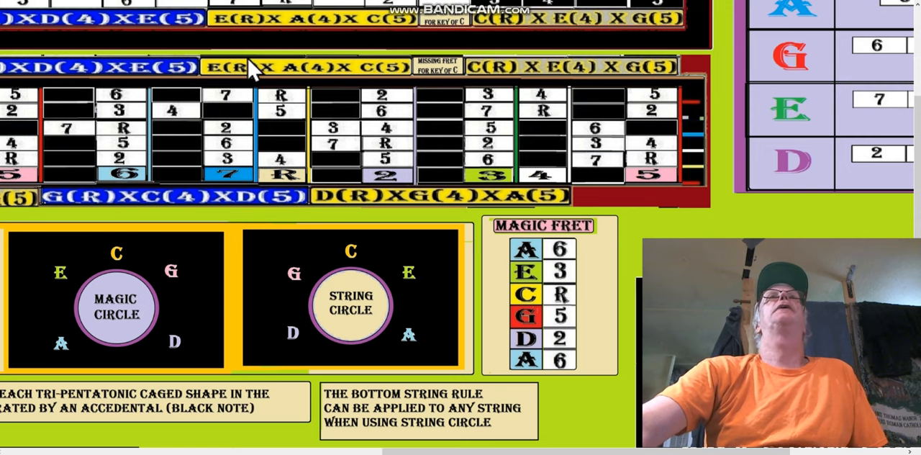
mouse_move(233, 122)
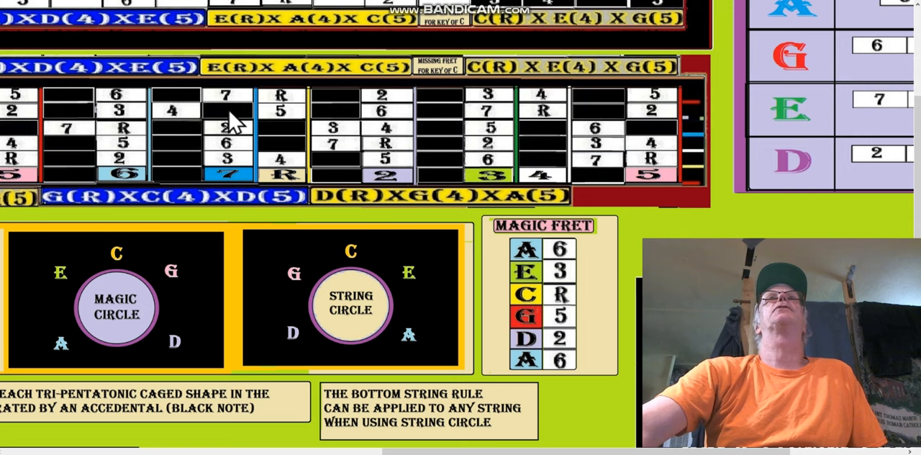
mouse_move(233, 153)
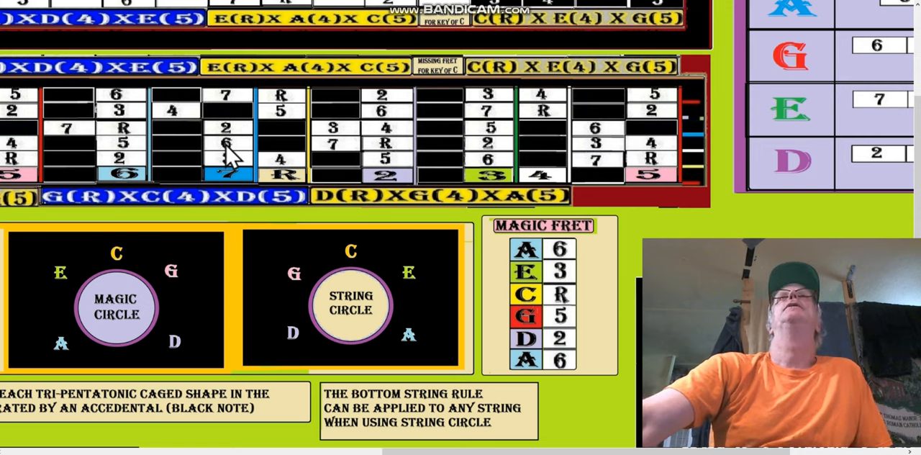
mouse_move(590, 119)
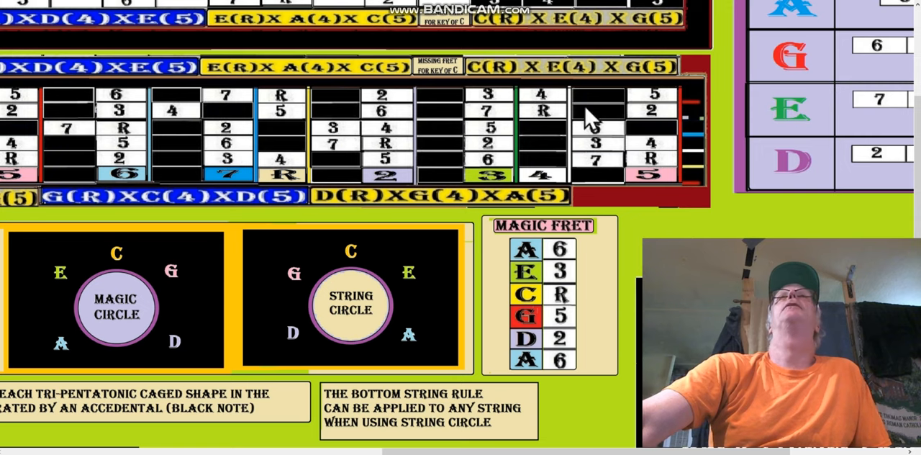
mouse_move(603, 142)
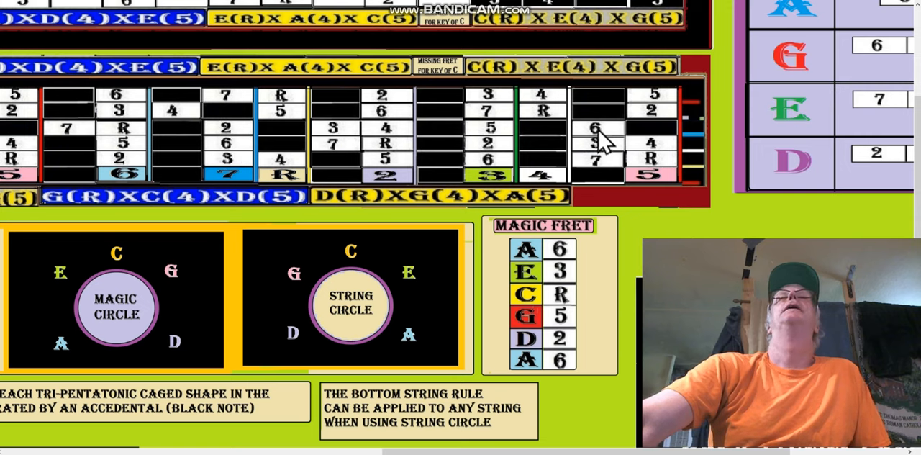
mouse_move(403, 281)
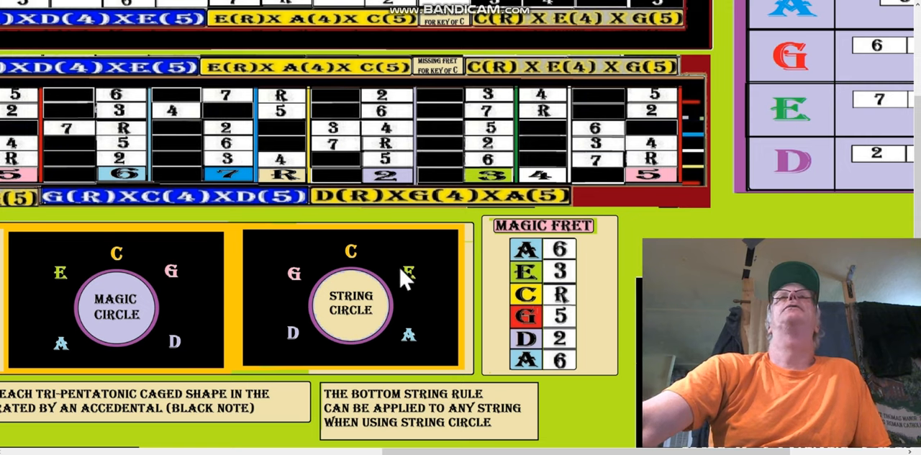
mouse_move(410, 345)
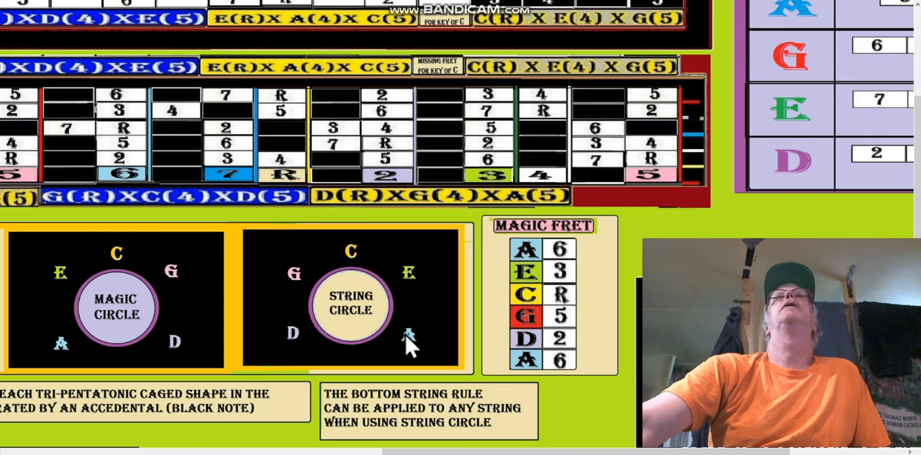
mouse_move(612, 137)
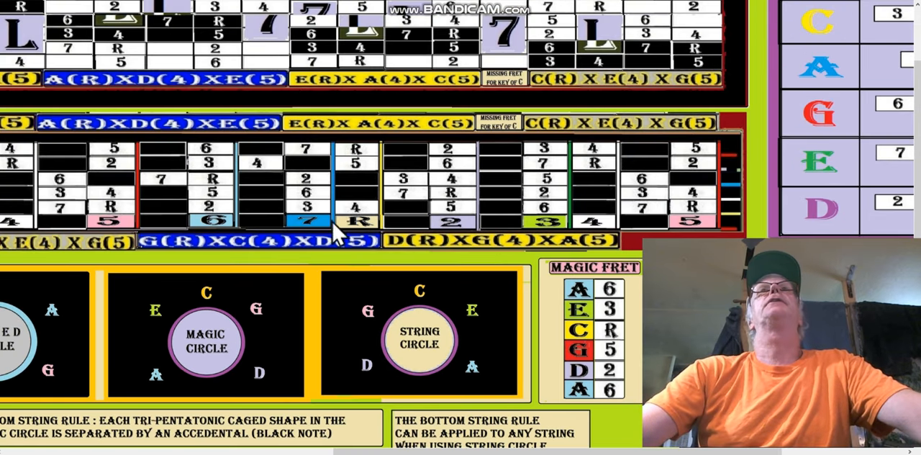
mouse_move(227, 234)
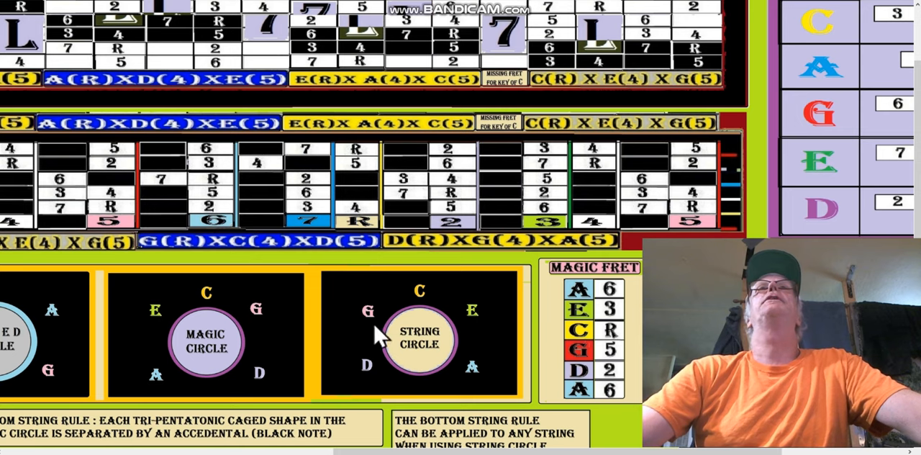
mouse_move(399, 309)
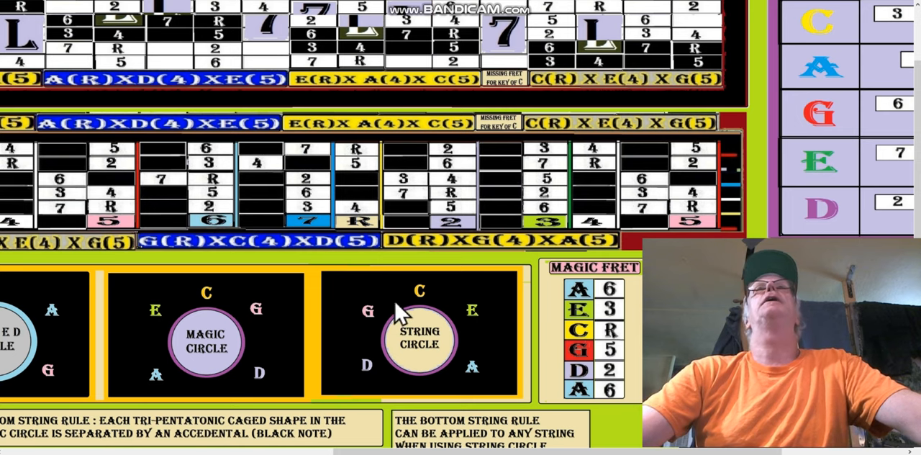
mouse_move(430, 304)
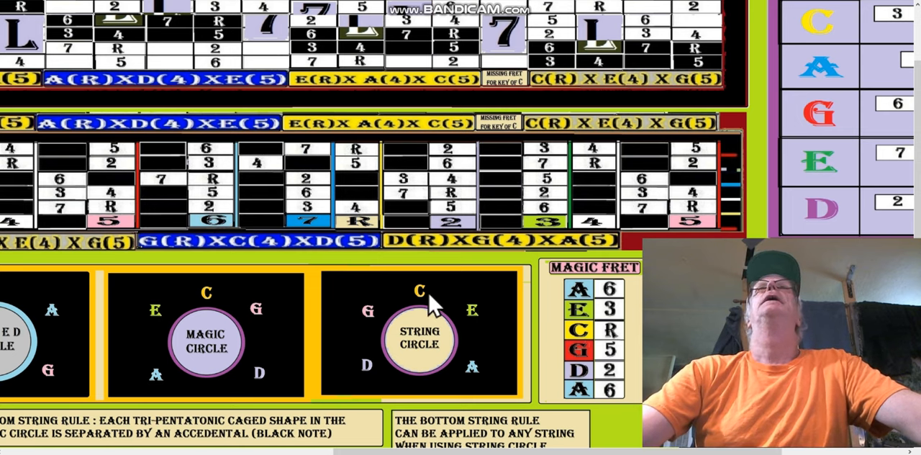
mouse_move(632, 190)
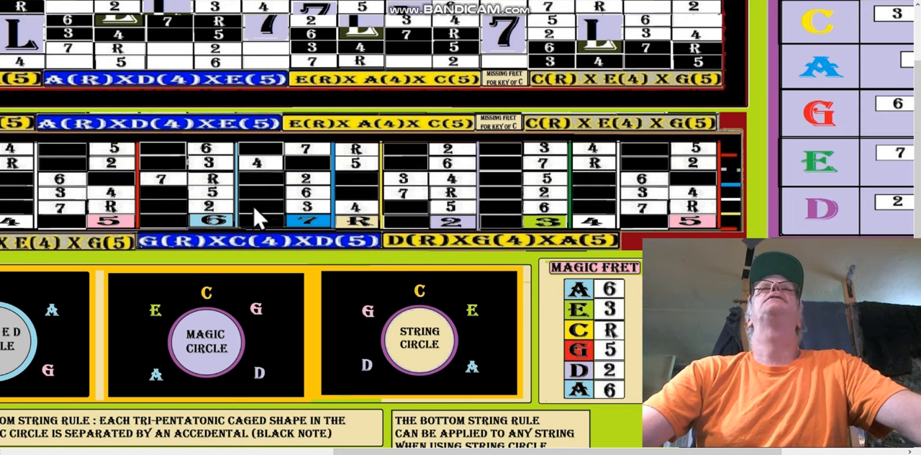
mouse_move(507, 216)
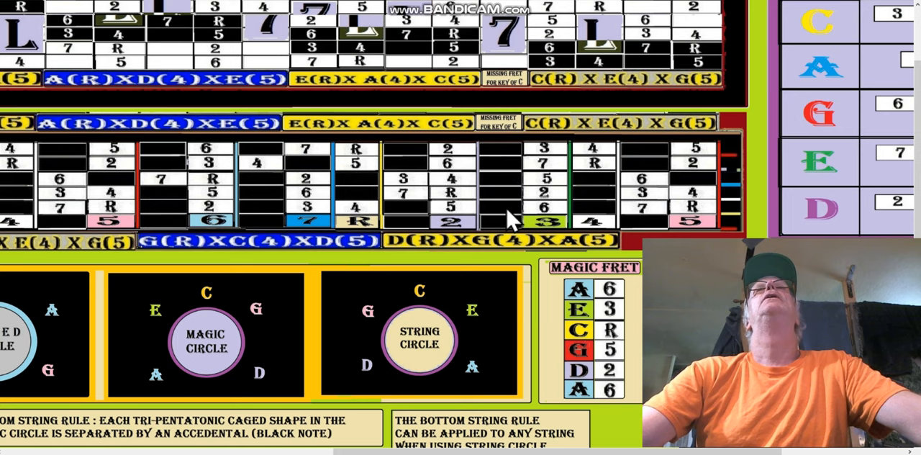
mouse_move(532, 207)
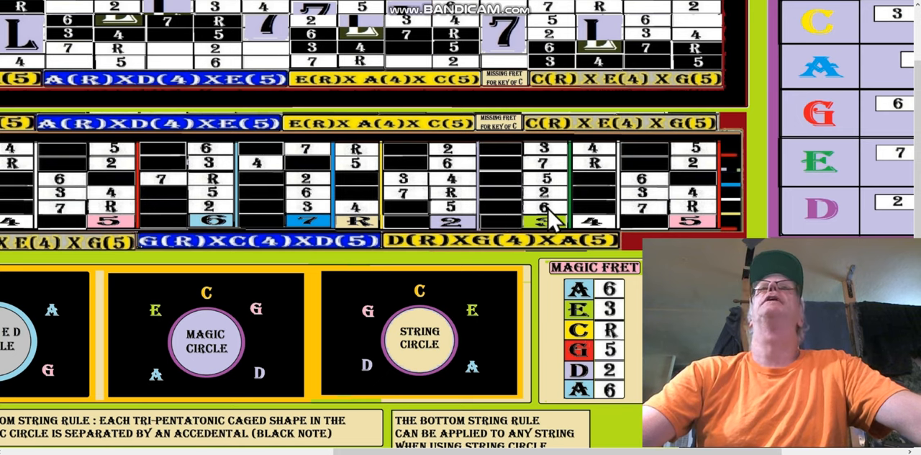
mouse_move(399, 299)
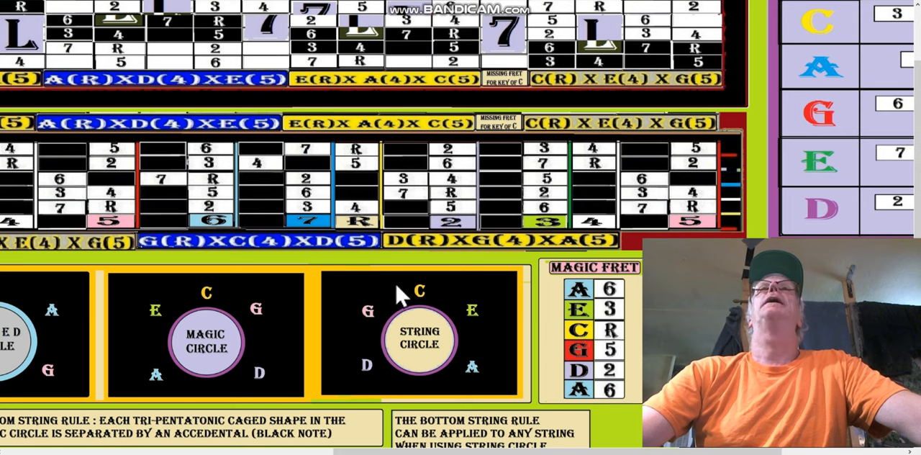
mouse_move(475, 324)
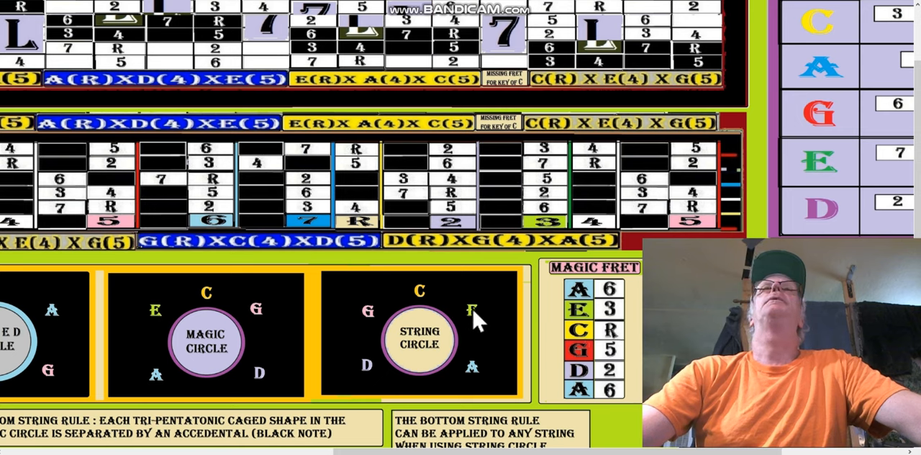
mouse_move(302, 140)
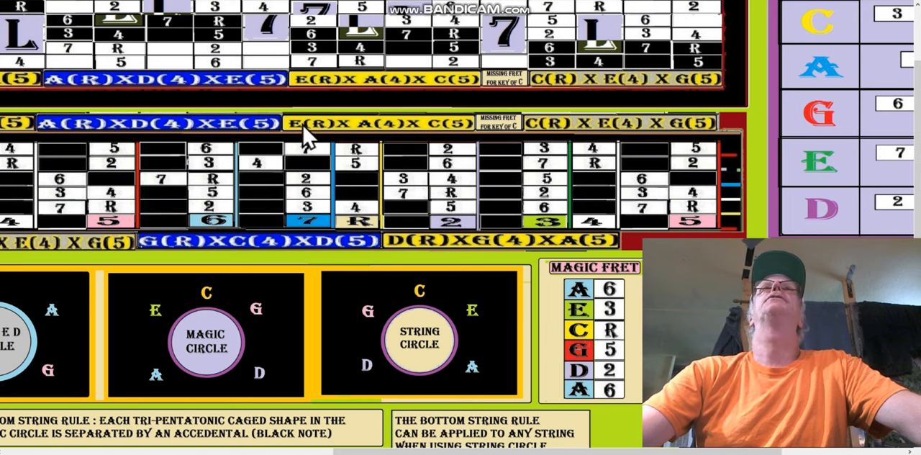
mouse_move(323, 203)
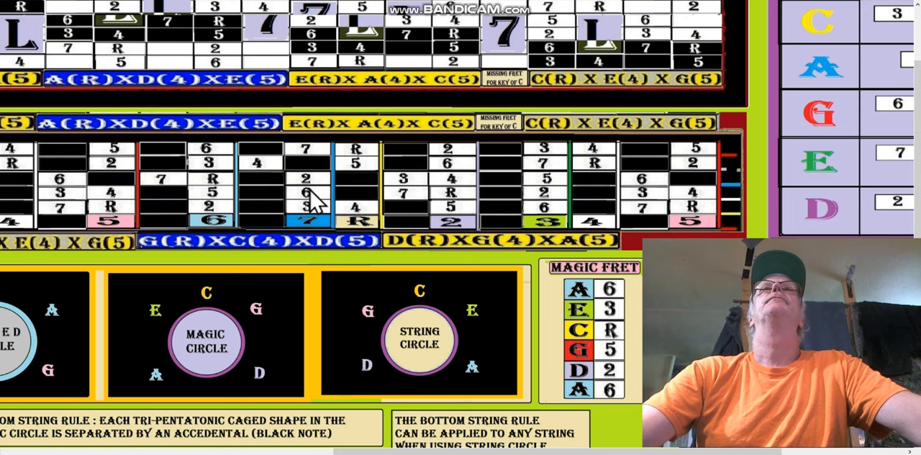
mouse_move(479, 378)
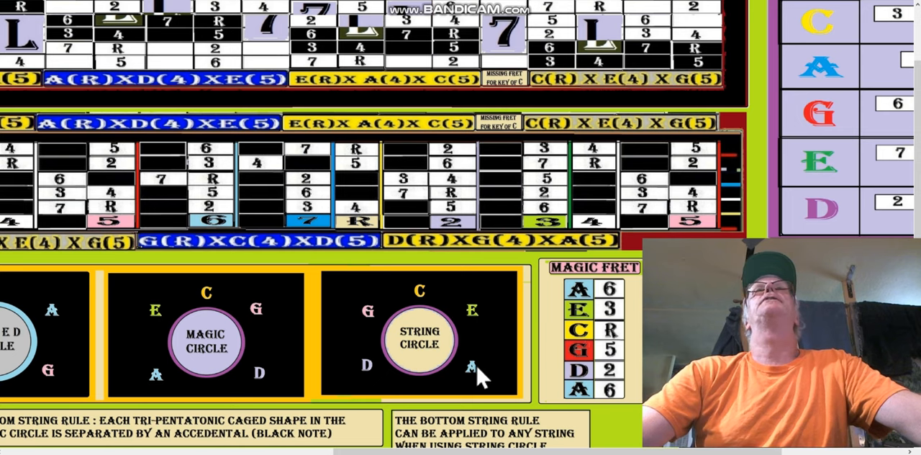
mouse_move(79, 126)
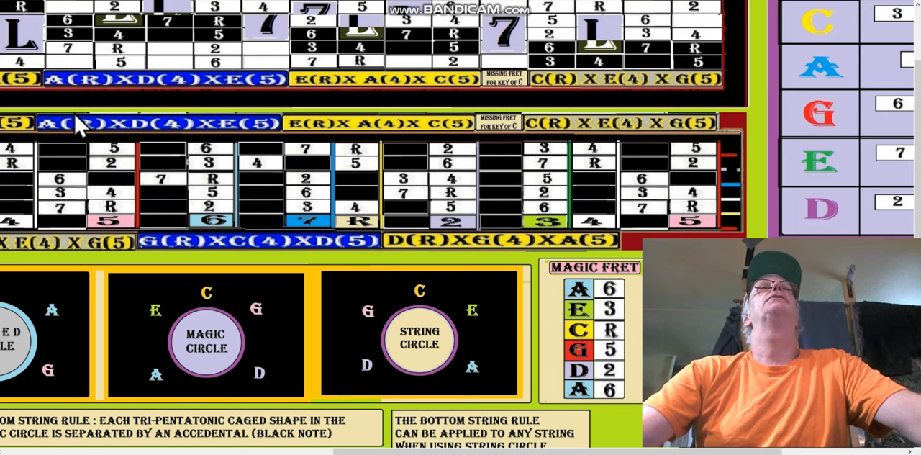
mouse_move(69, 187)
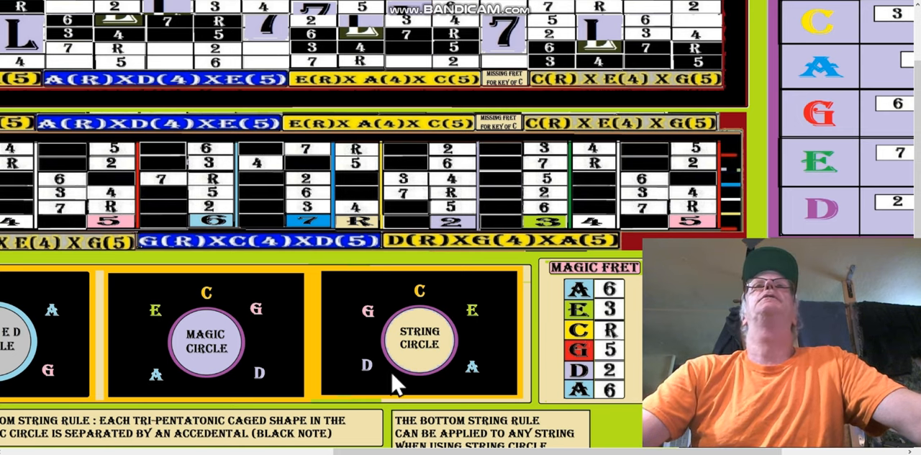
mouse_move(461, 248)
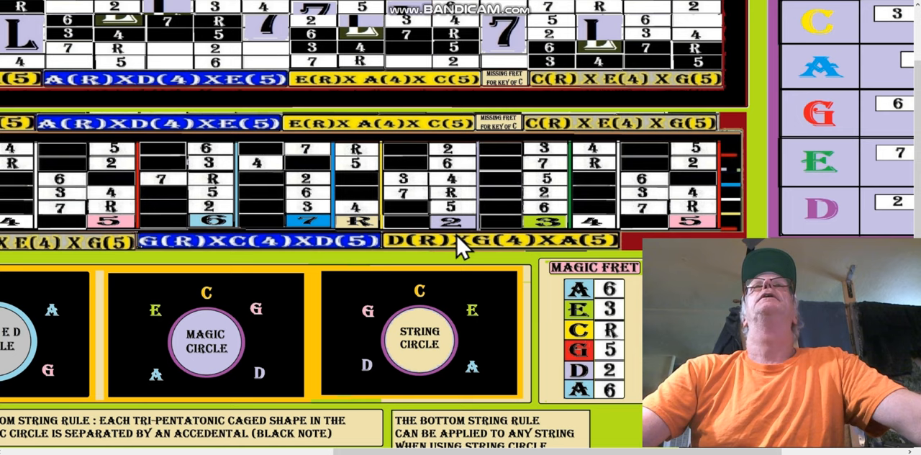
mouse_move(455, 183)
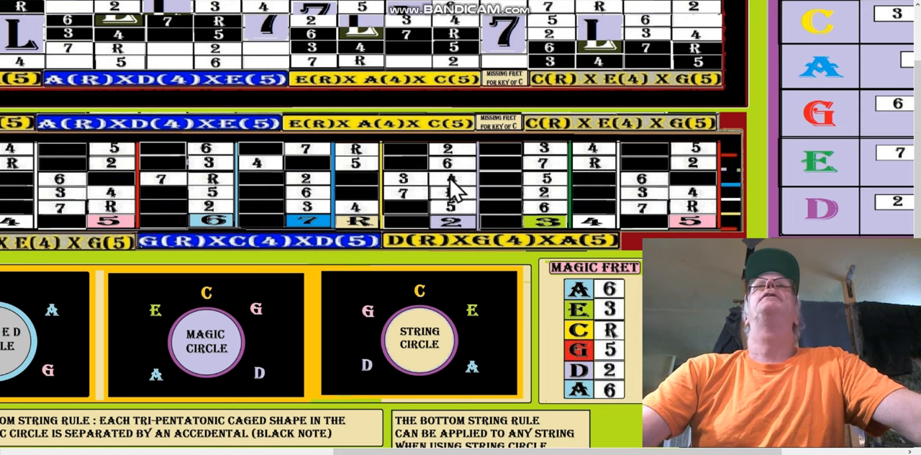
mouse_move(446, 169)
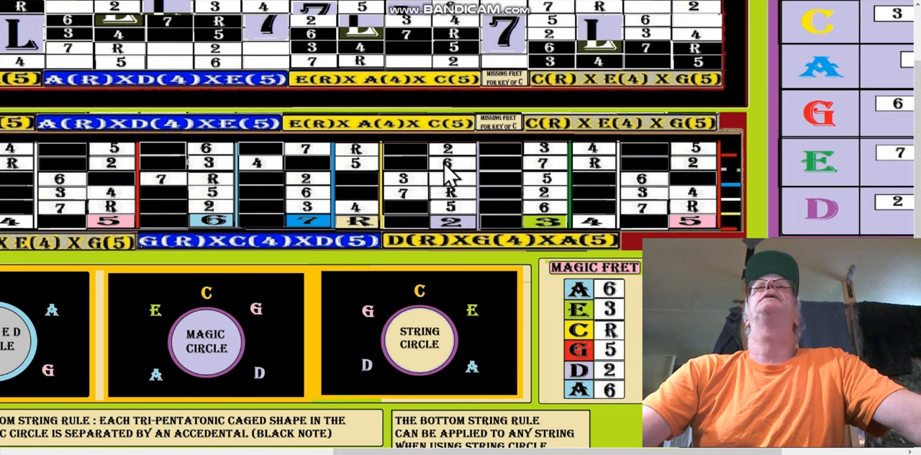
mouse_move(439, 176)
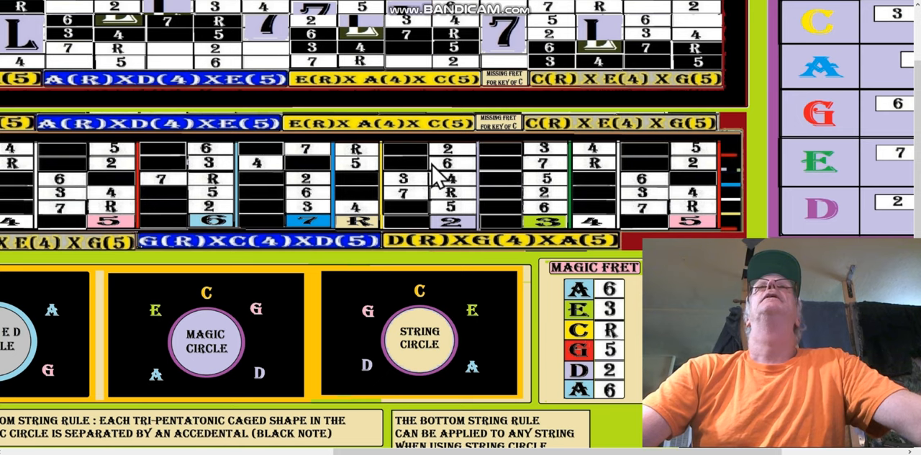
mouse_move(461, 178)
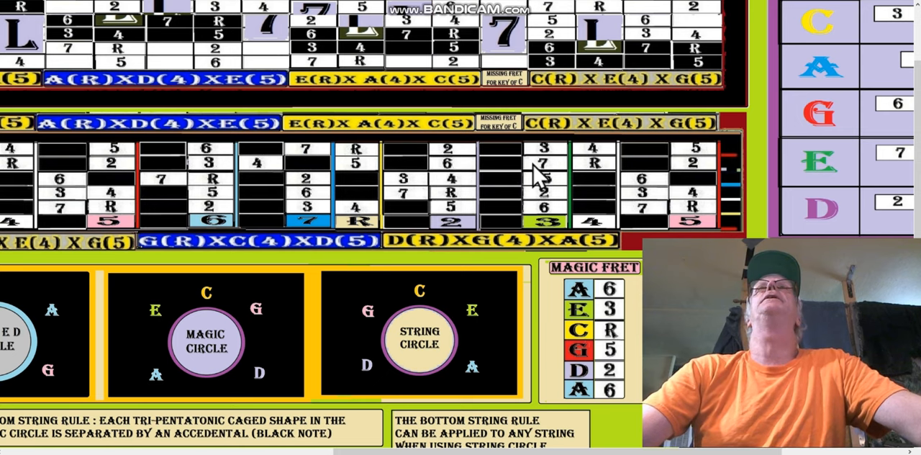
mouse_move(486, 176)
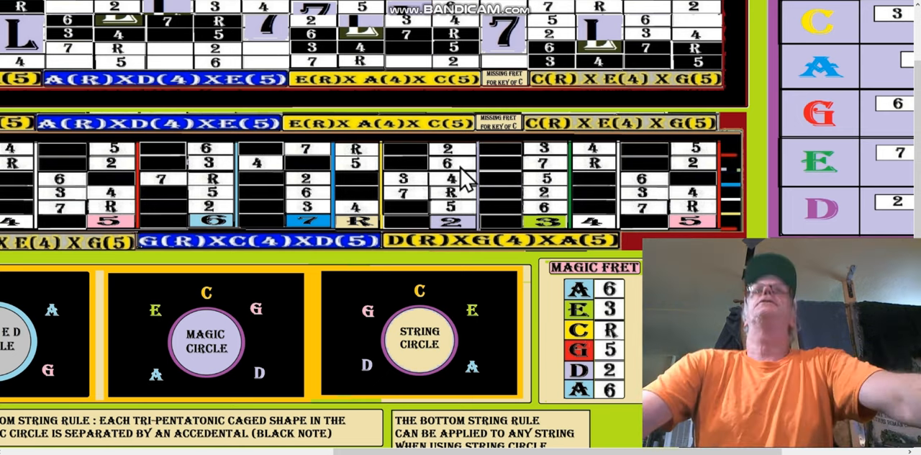
mouse_move(428, 382)
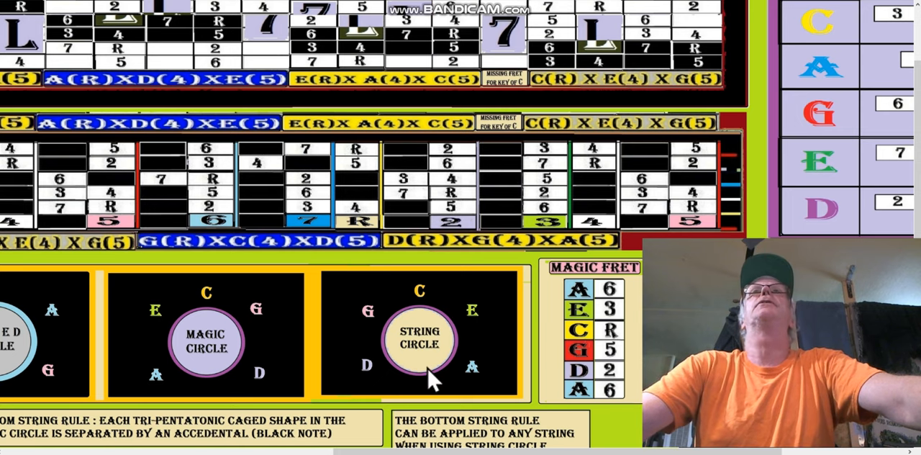
mouse_move(392, 159)
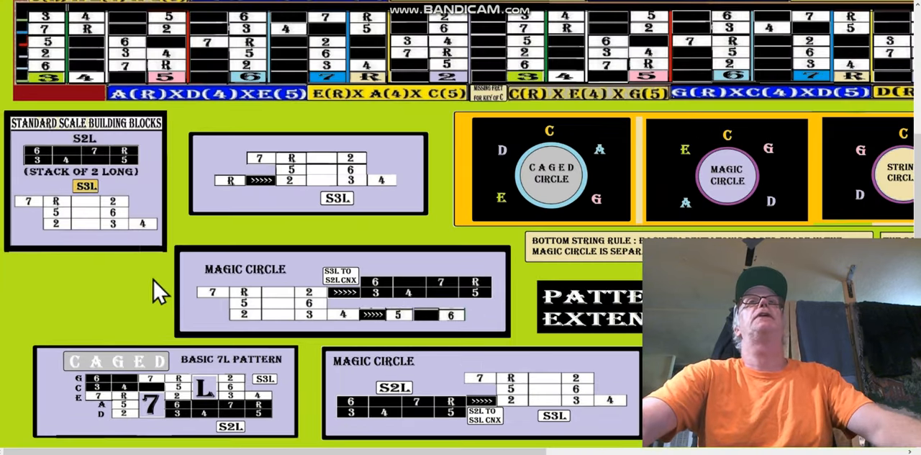
mouse_move(205, 420)
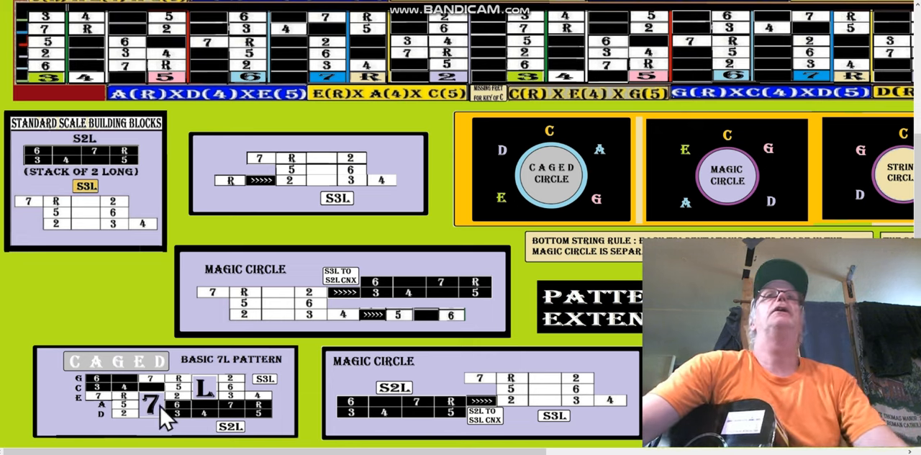
mouse_move(119, 388)
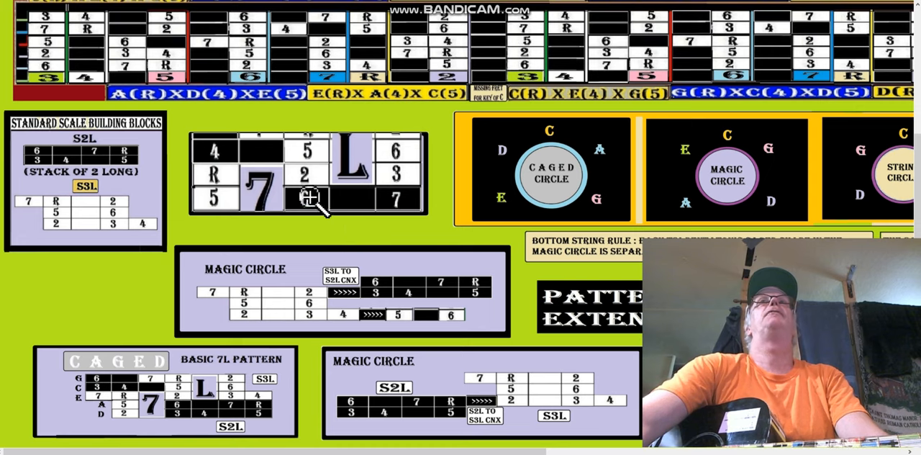
mouse_move(298, 155)
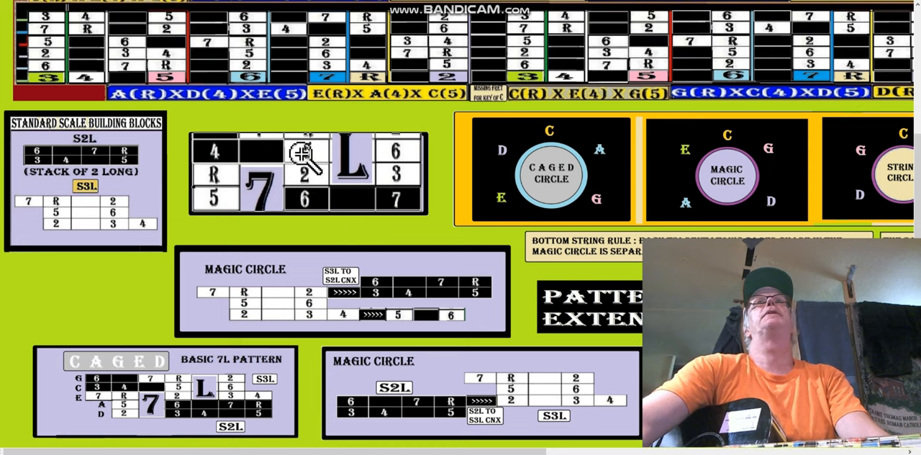
mouse_move(324, 200)
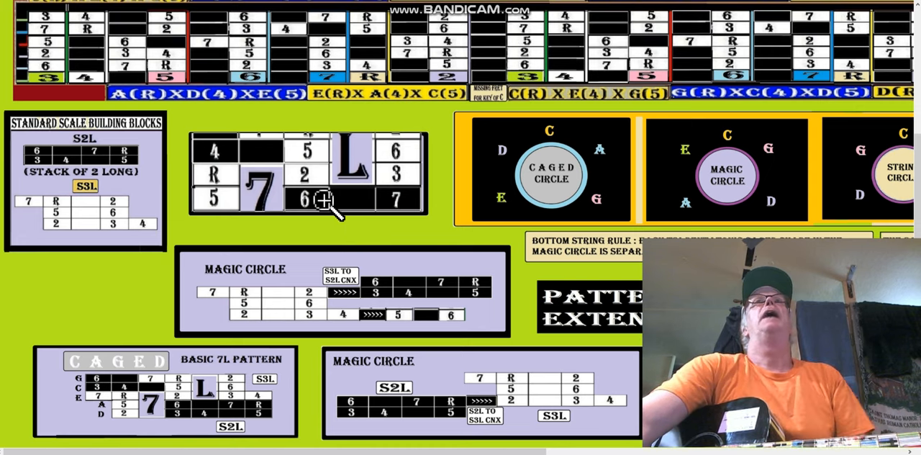
mouse_move(320, 262)
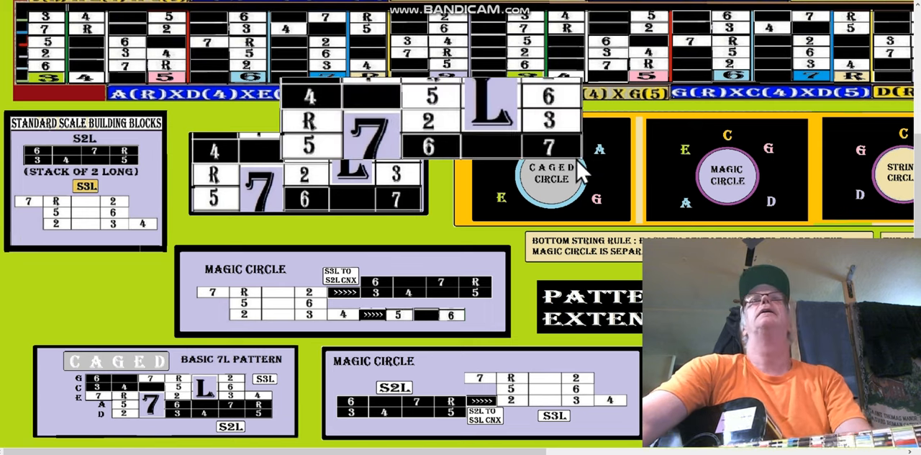
mouse_move(450, 80)
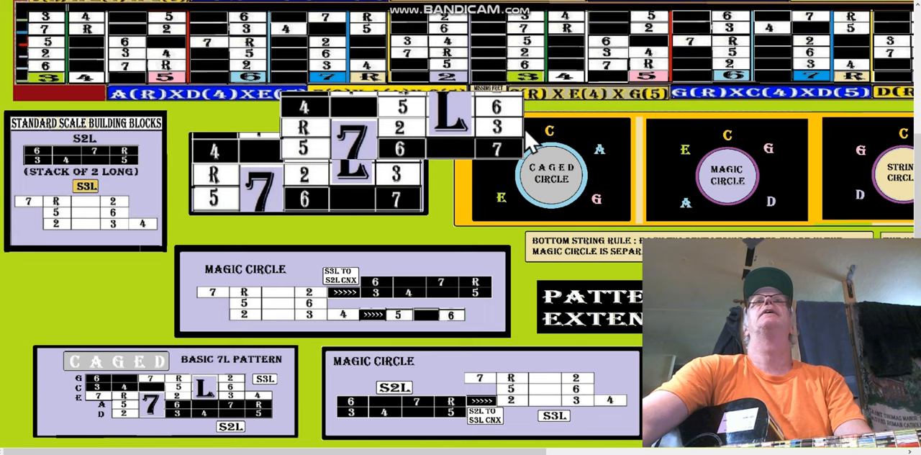
mouse_move(569, 129)
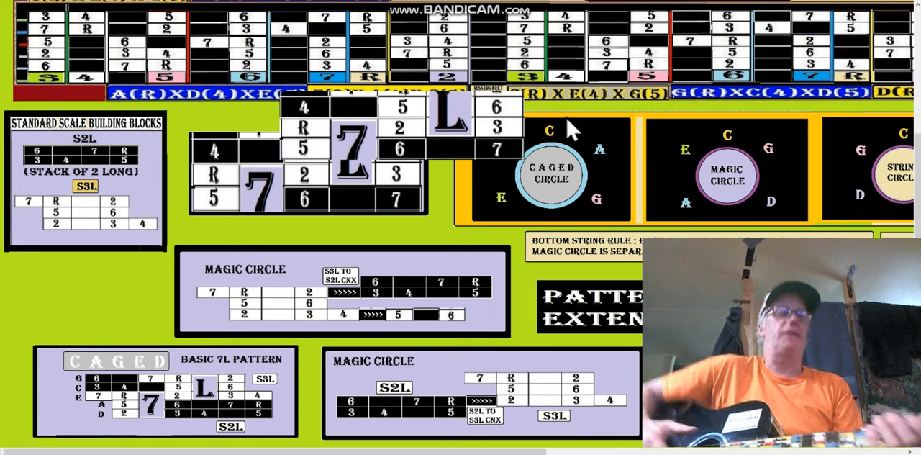